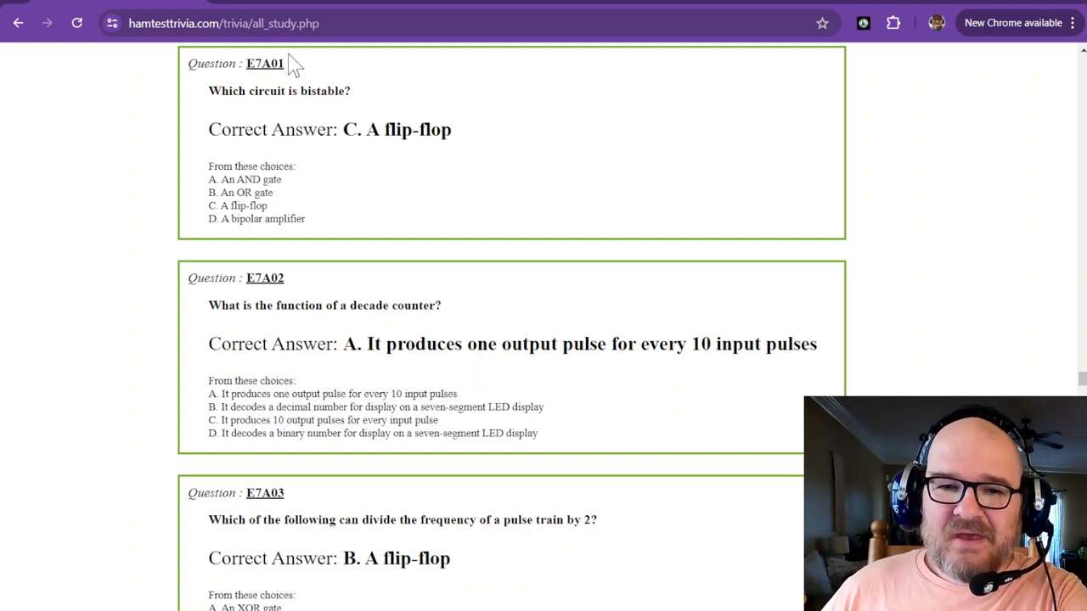
mouse_move(240, 116)
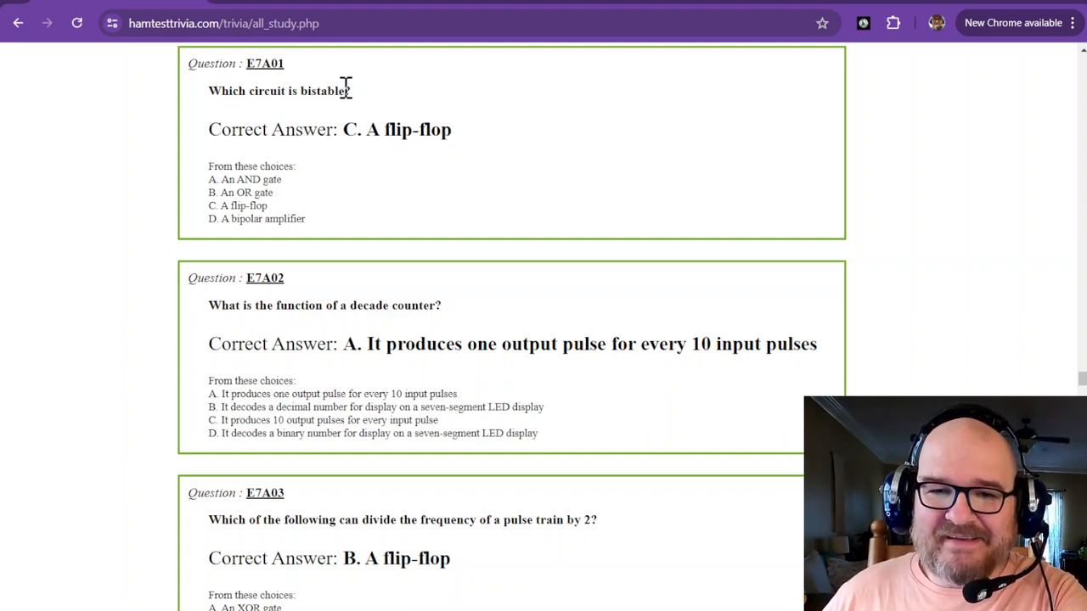
mouse_move(298, 91)
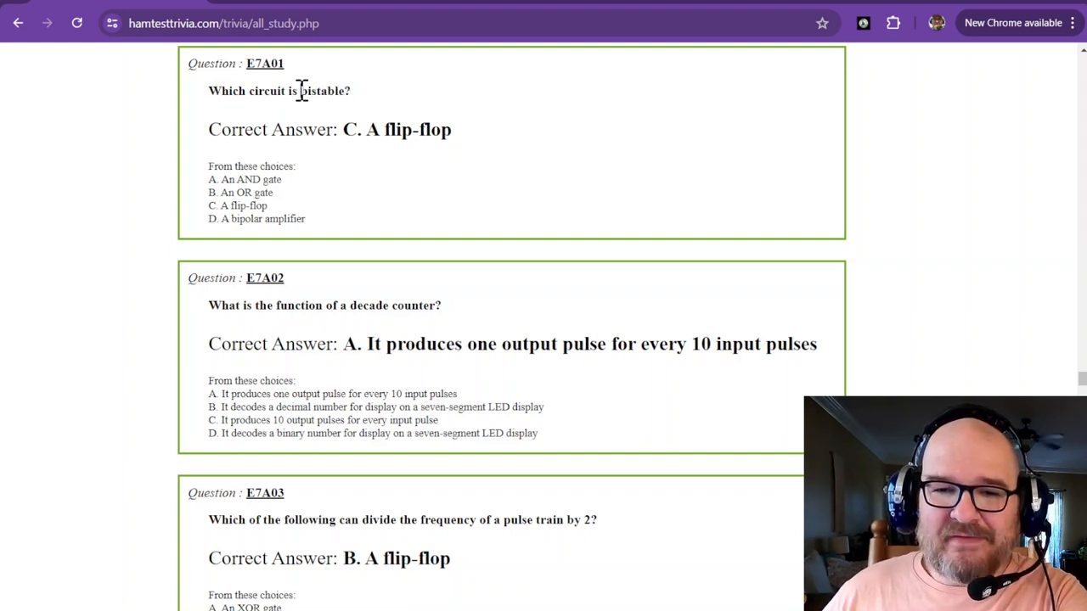
Read through the Op-amp Multivibrator tutorial and its RC feedback circuit on electronics-tutorials.ws
double_click(314, 92)
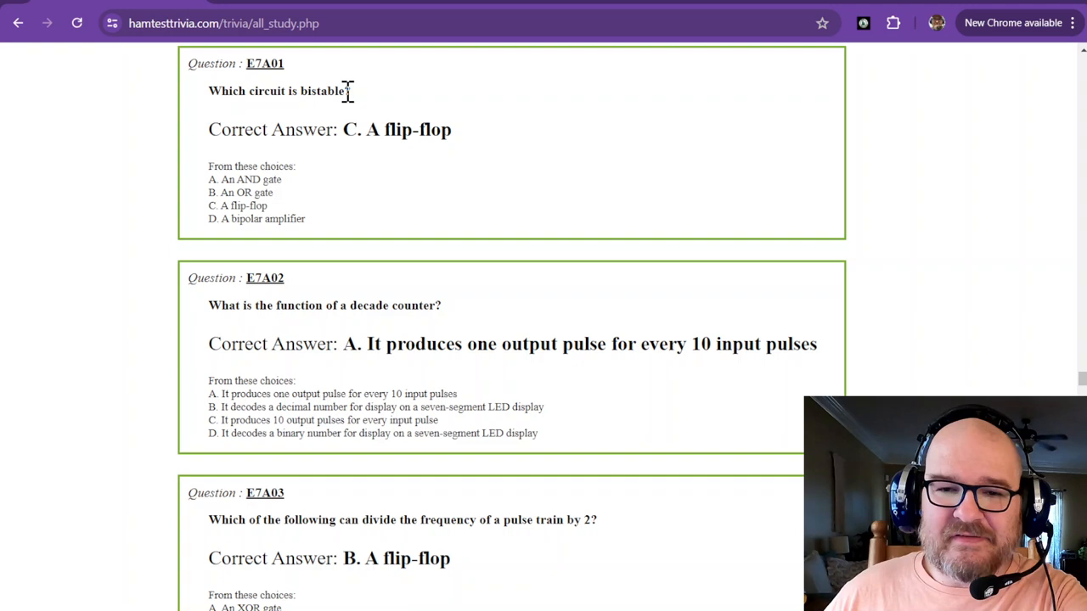
mouse_move(401, 133)
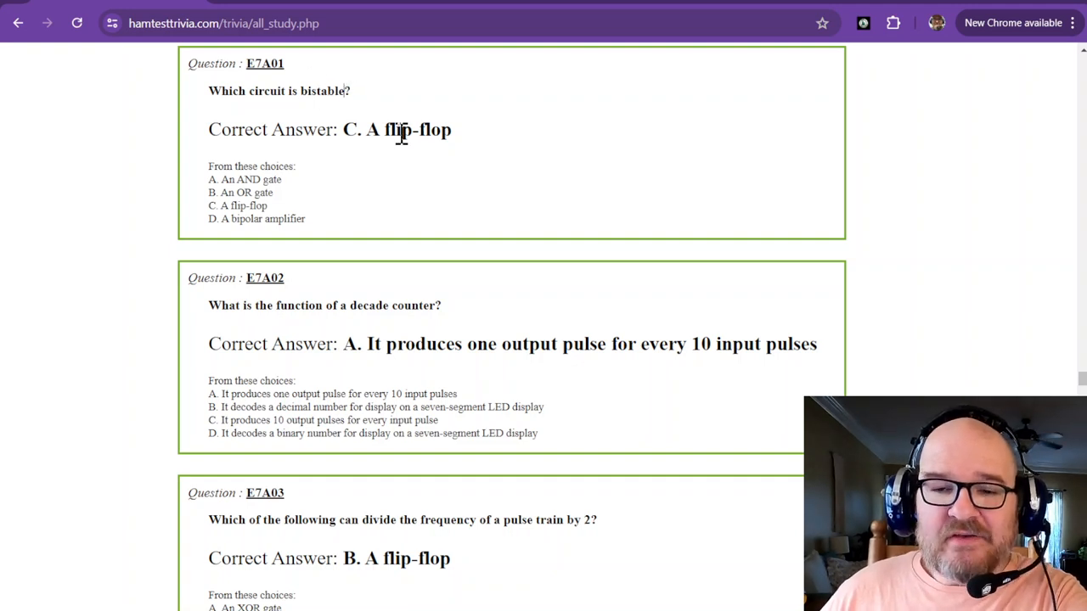
mouse_move(269, 89)
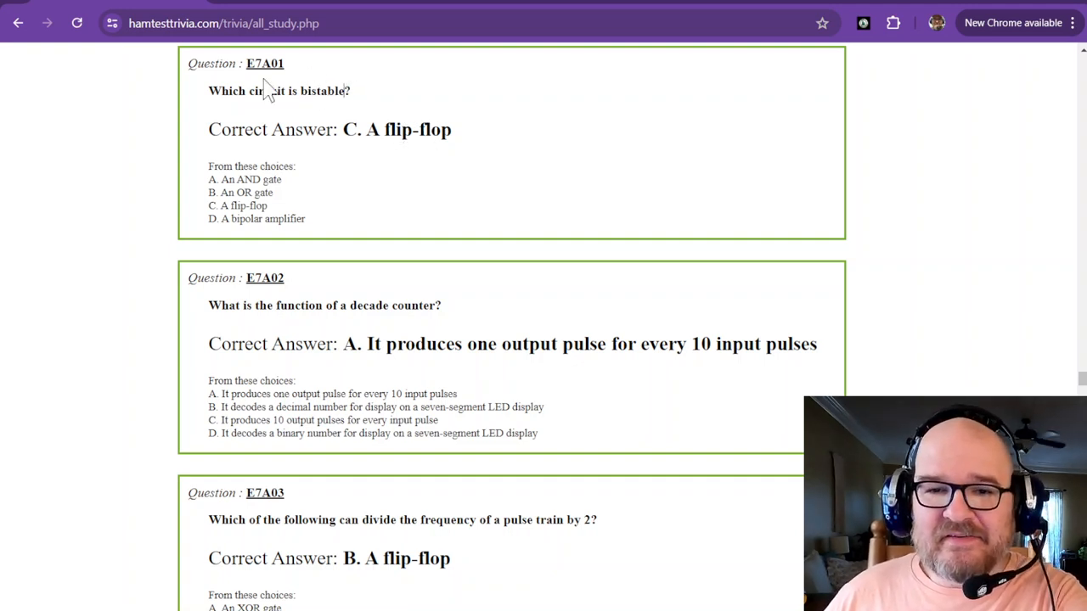
double_click(302, 92)
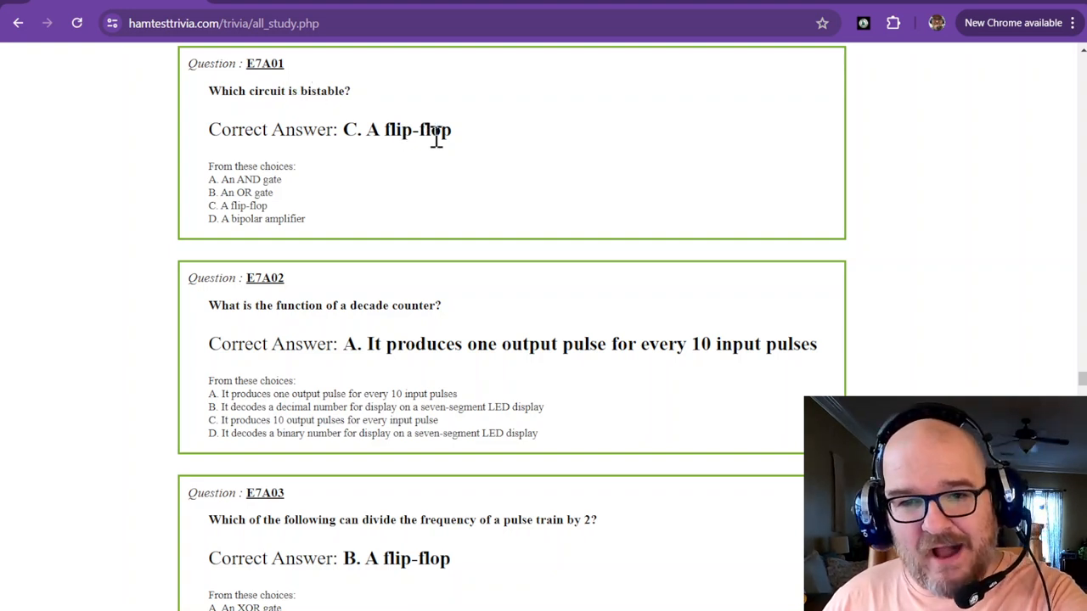
mouse_move(339, 93)
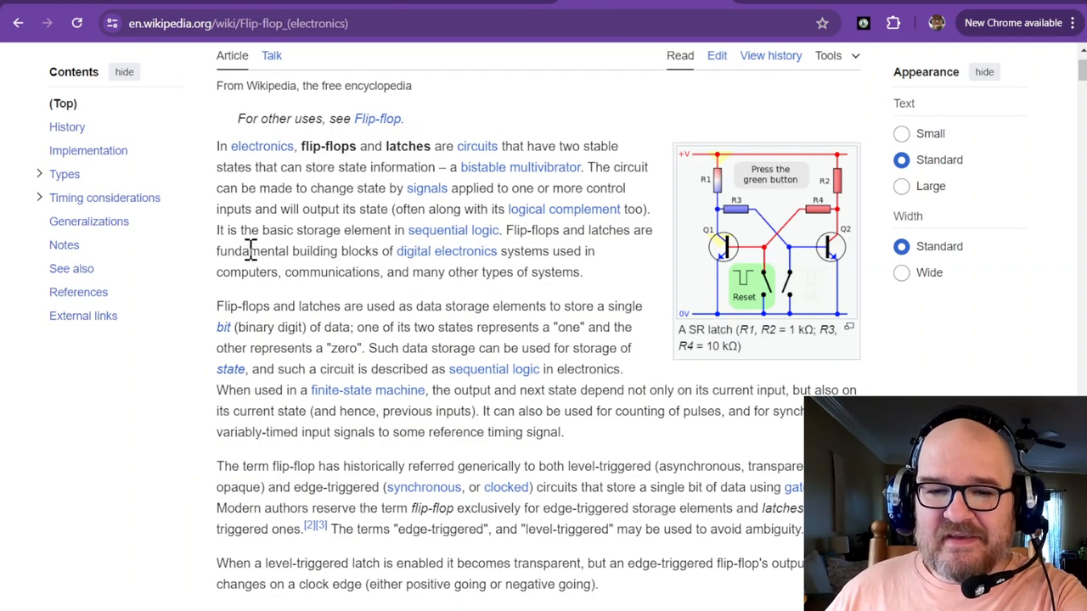
mouse_move(445, 251)
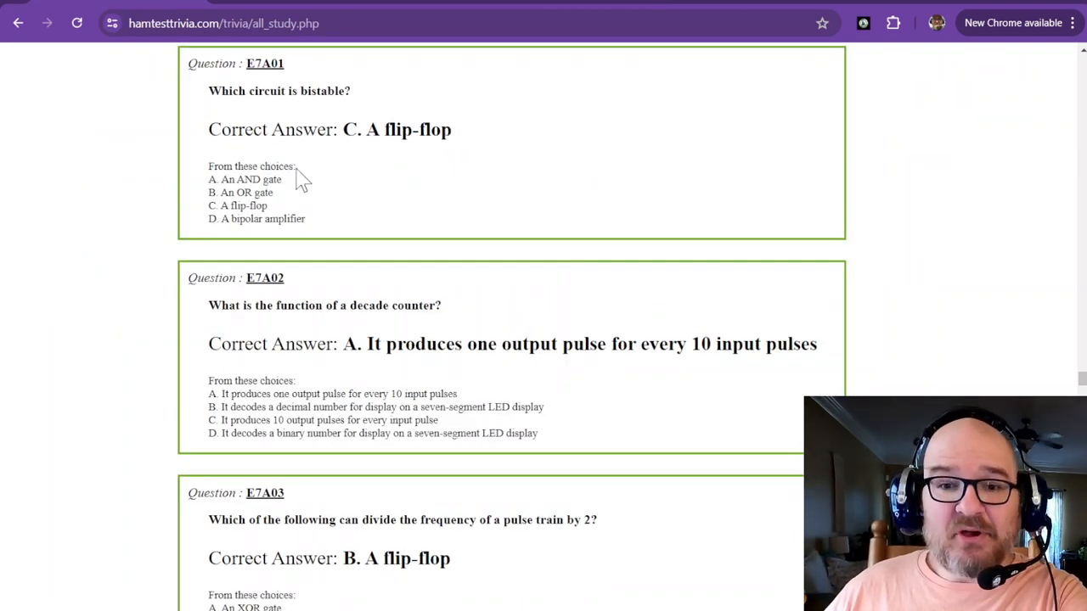
scroll("down", 3)
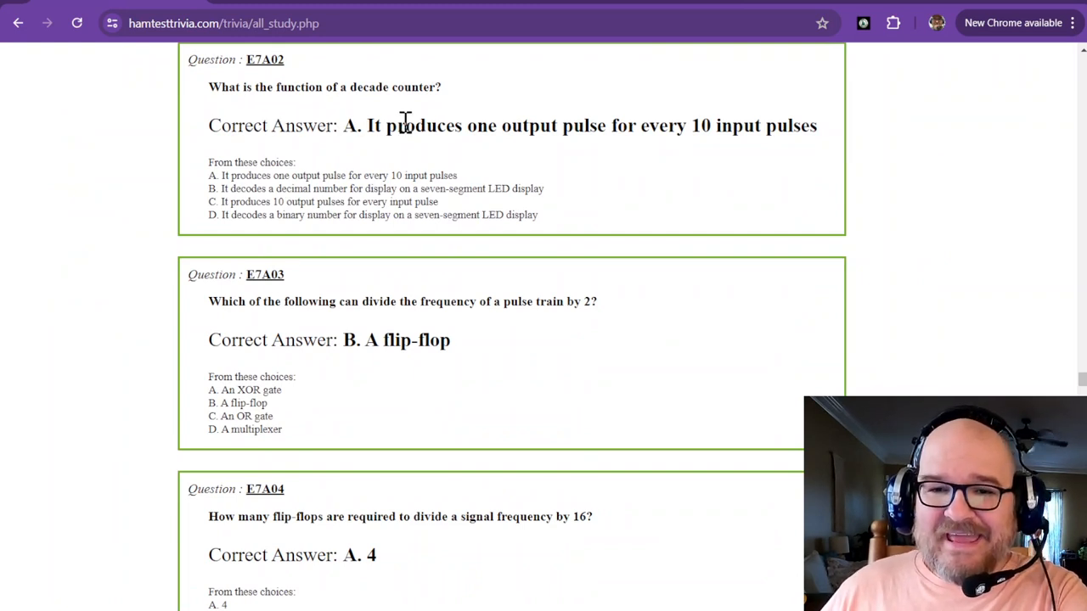
mouse_move(546, 135)
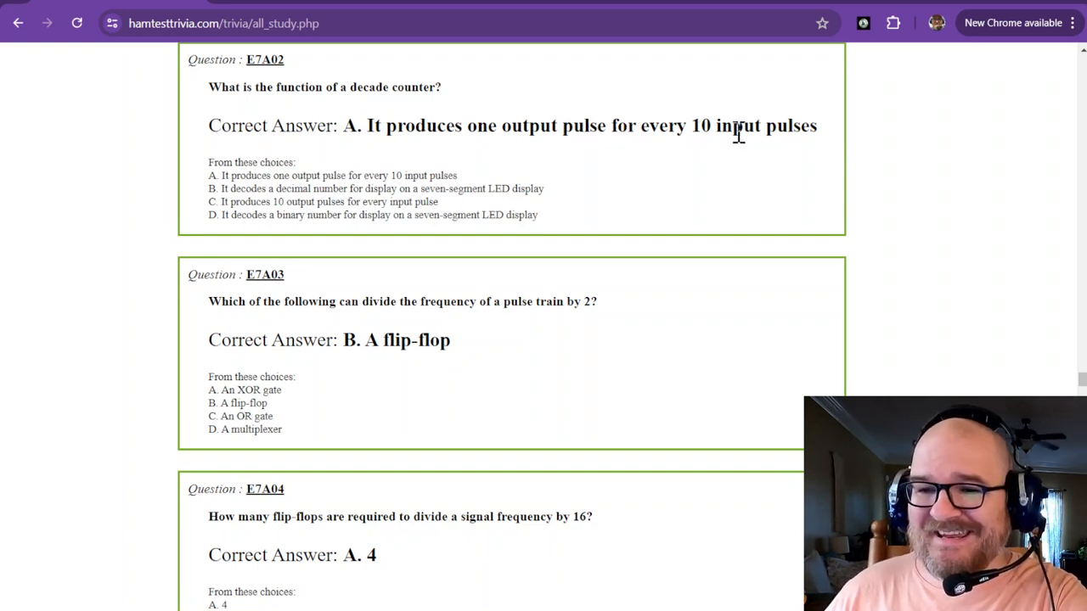
mouse_move(355, 87)
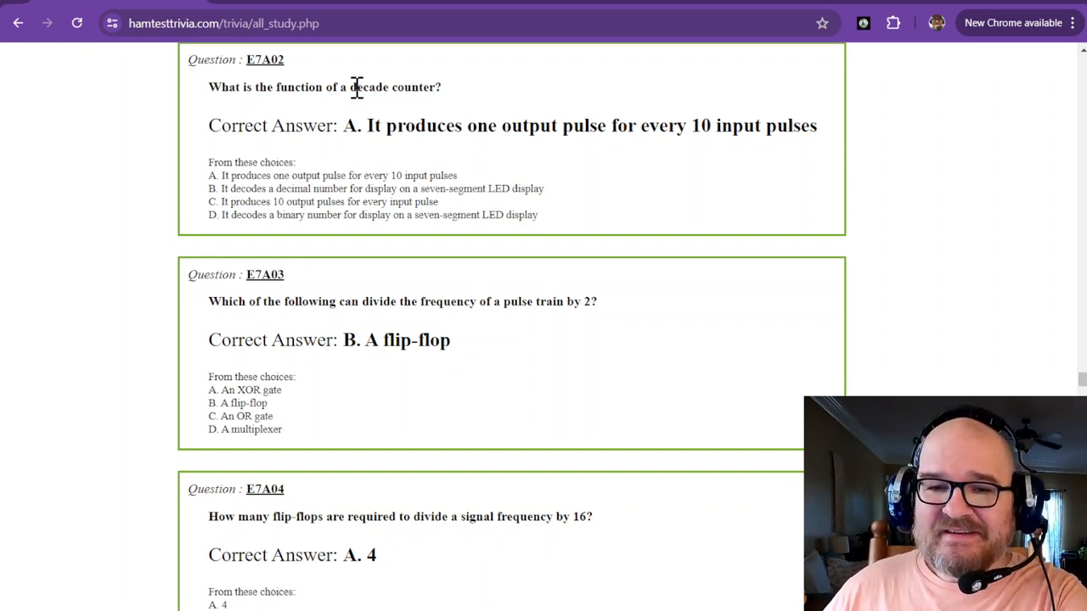
double_click(367, 86)
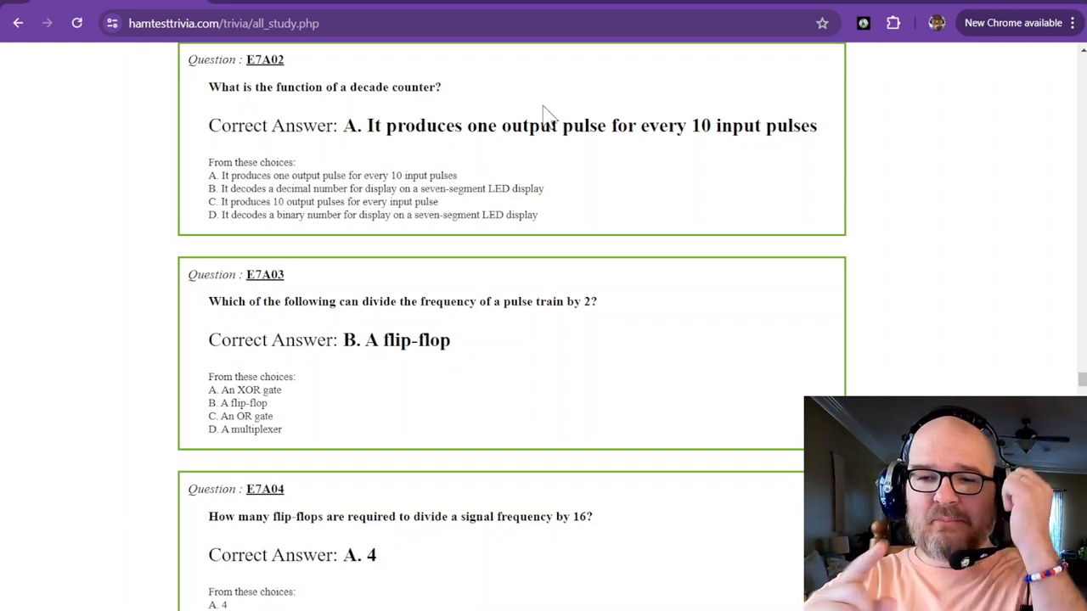
mouse_move(297, 304)
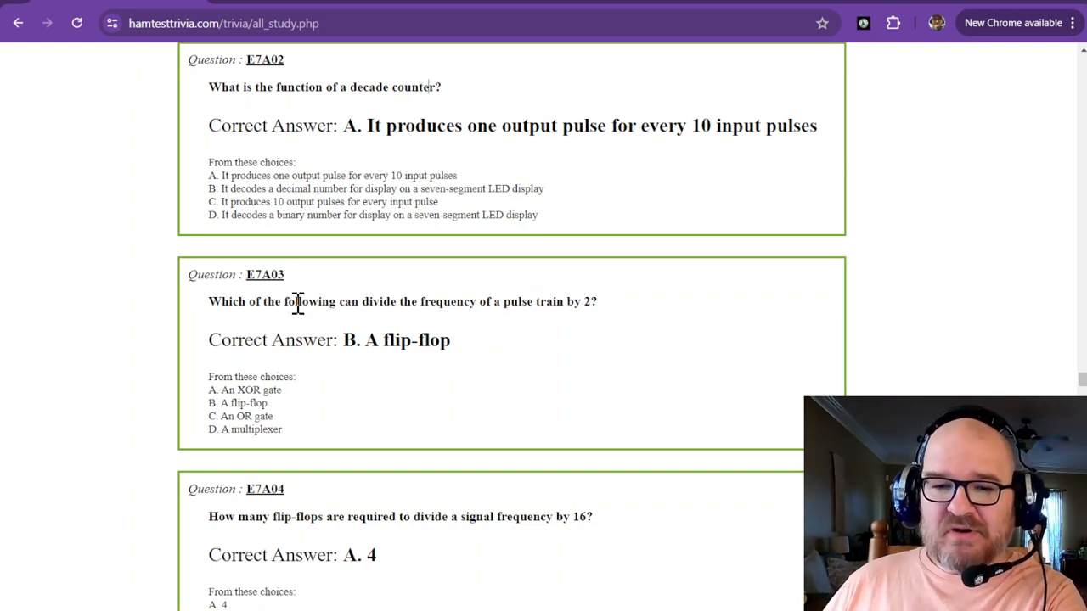
scroll("down", 3)
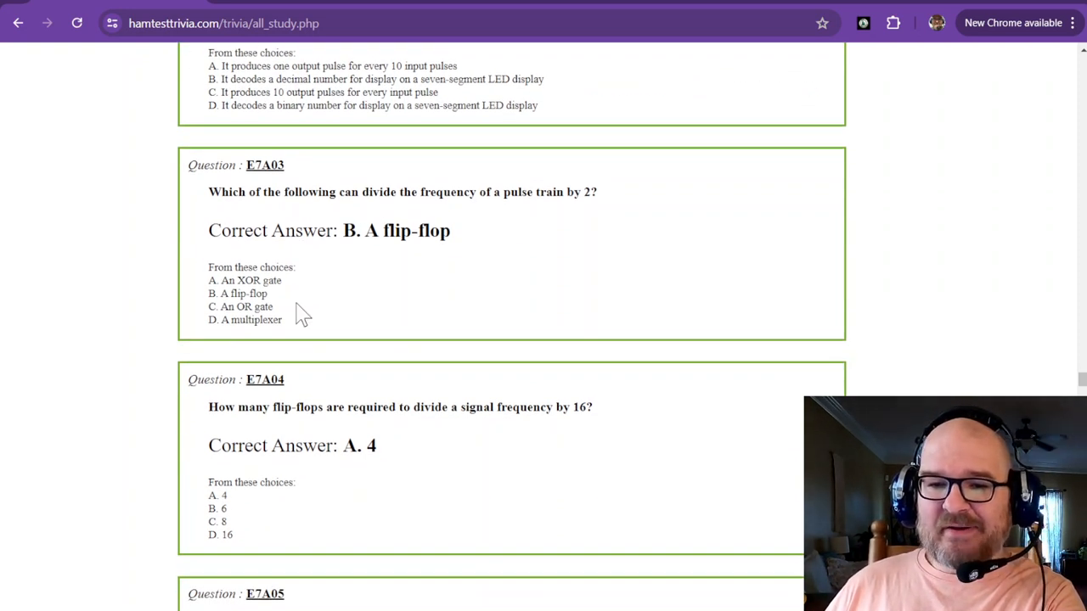
mouse_move(611, 195)
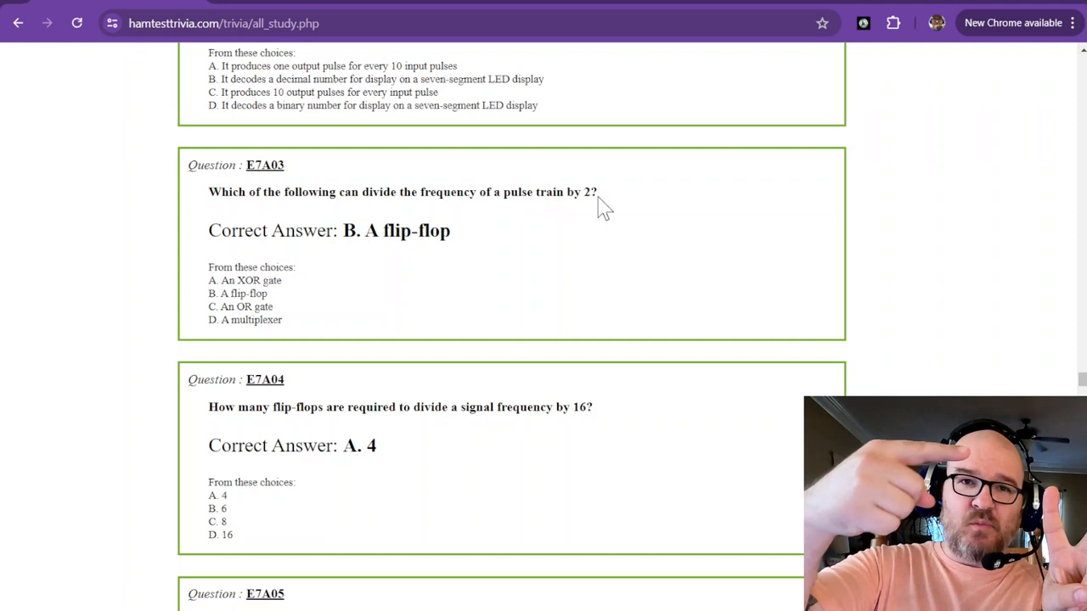
mouse_move(577, 231)
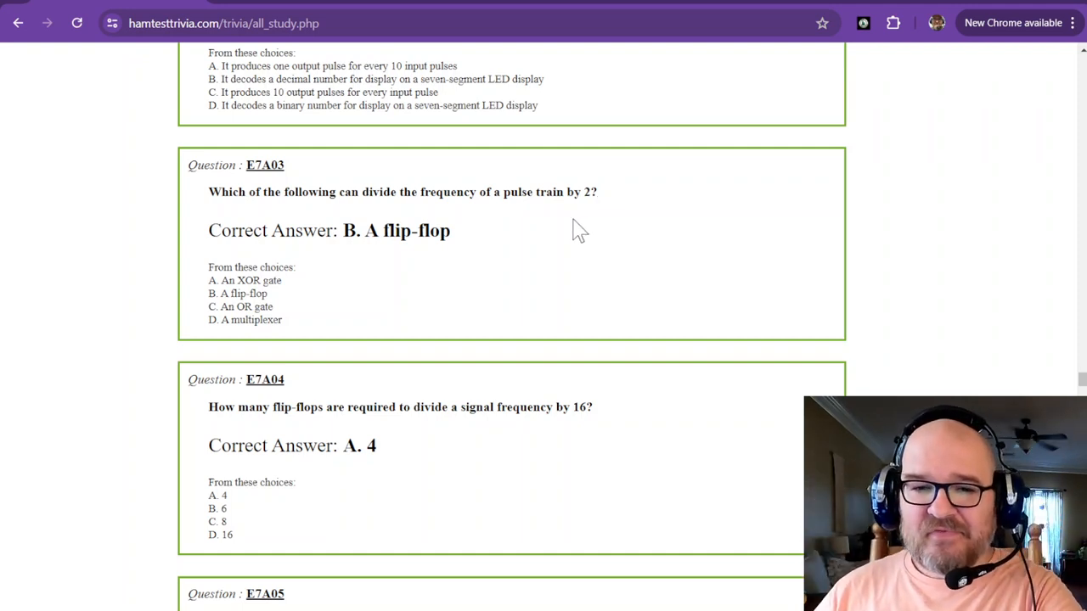
mouse_move(503, 269)
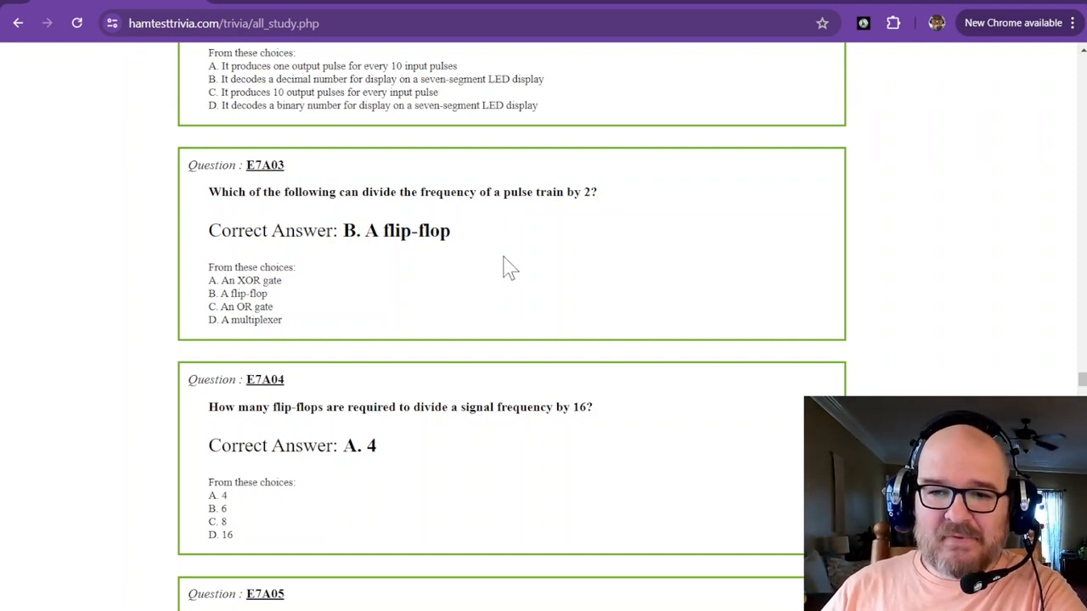
scroll("down", 3)
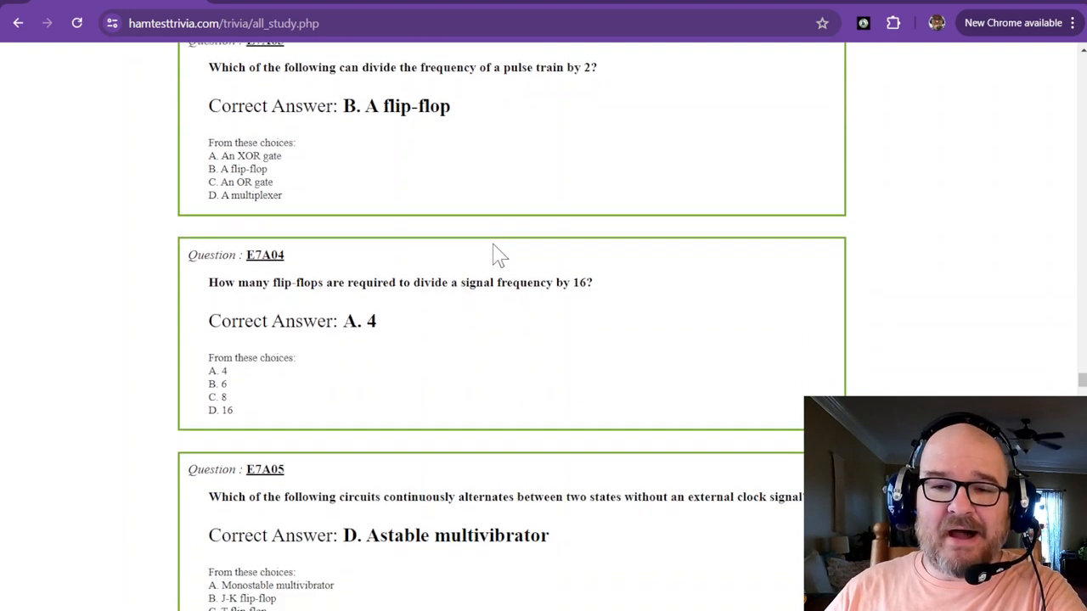
scroll("down", 3)
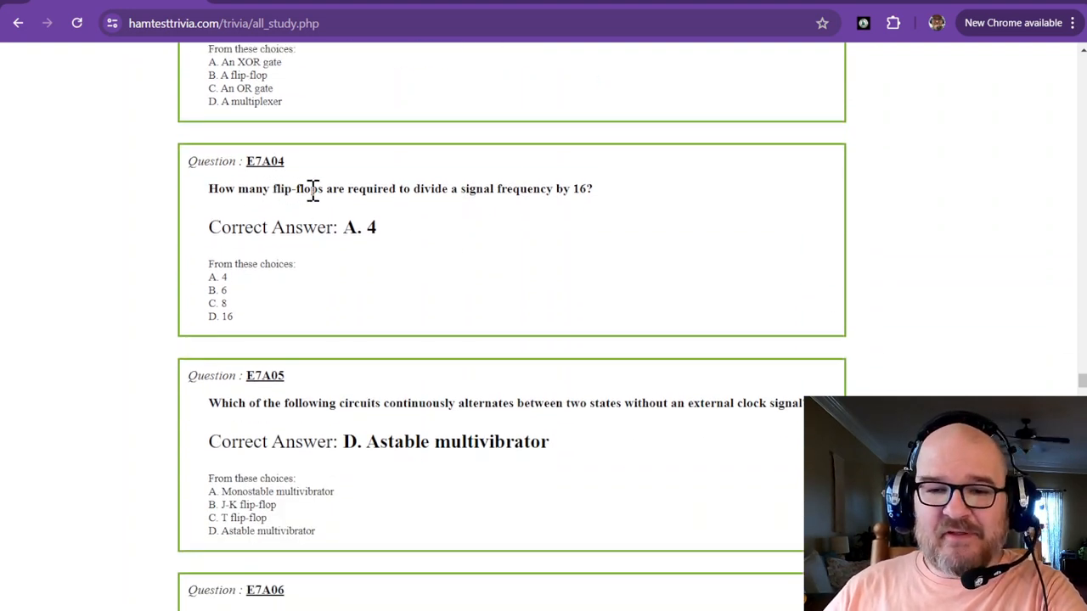
mouse_move(492, 189)
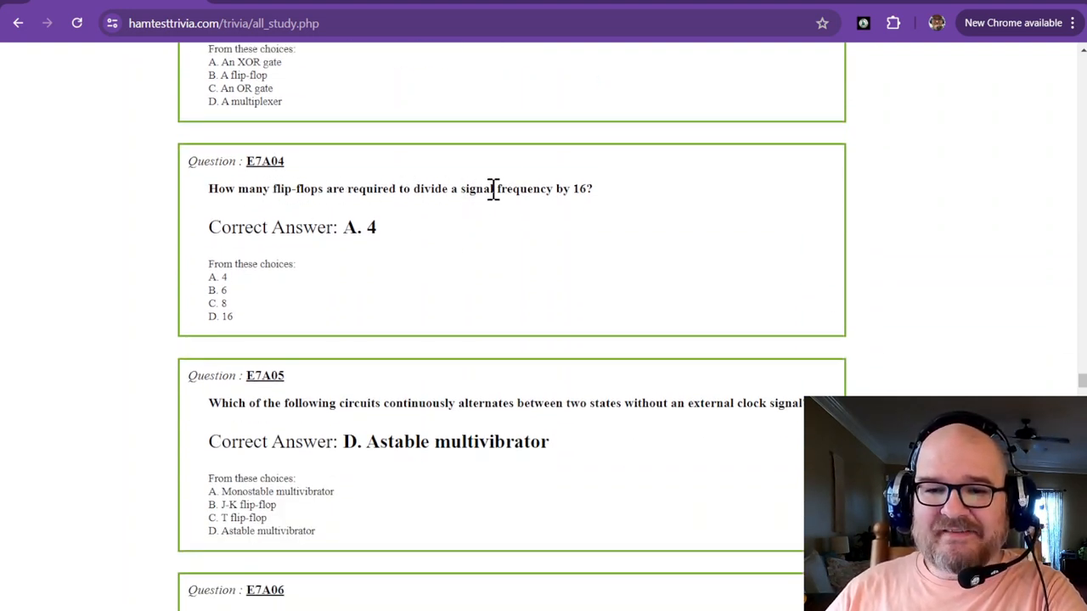
mouse_move(616, 201)
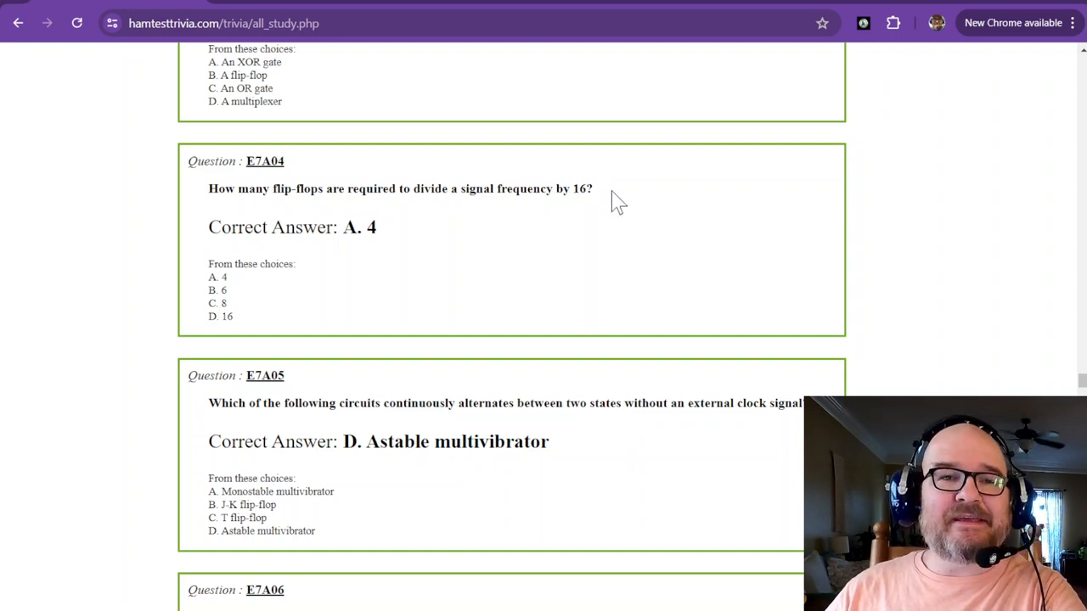
mouse_move(602, 214)
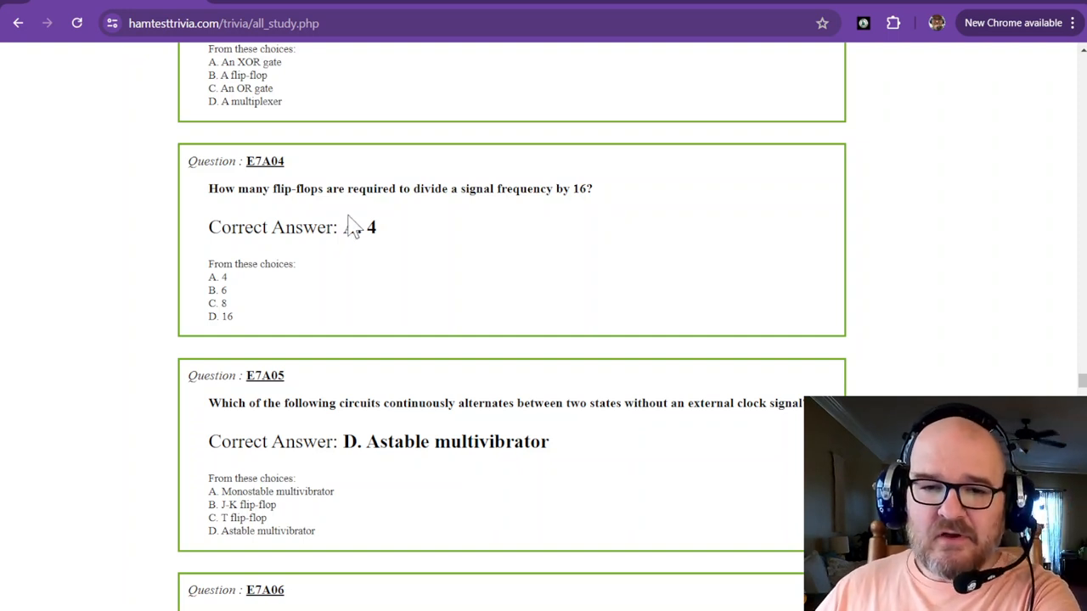
Back on hamtesttrivia, briefly highlight answer 4 of E7A04 and move down to E7A05
left_click_drag(343, 227, 377, 227)
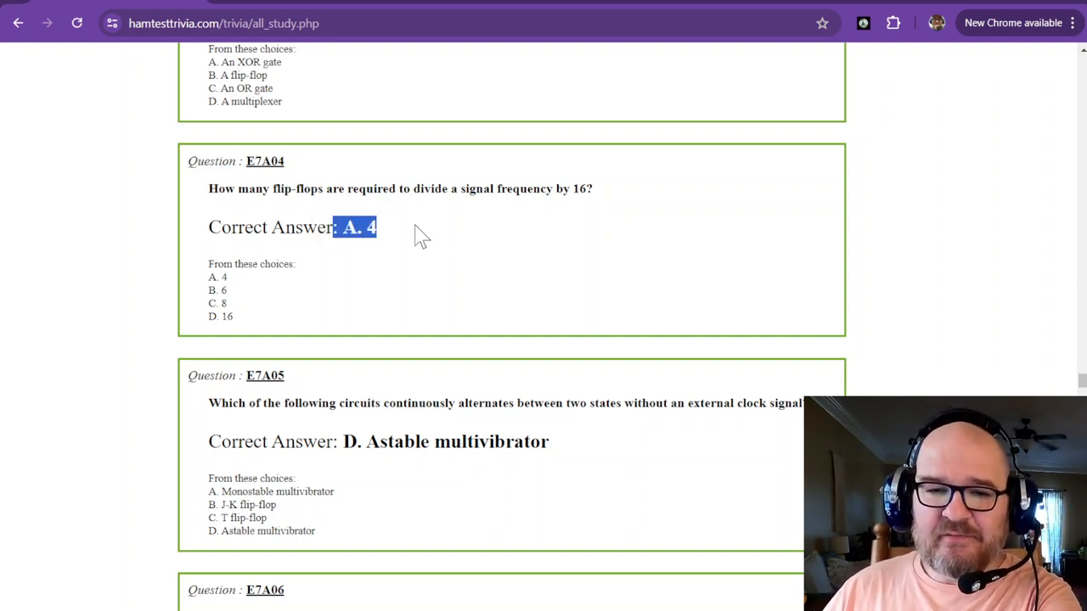
left_click(399, 235)
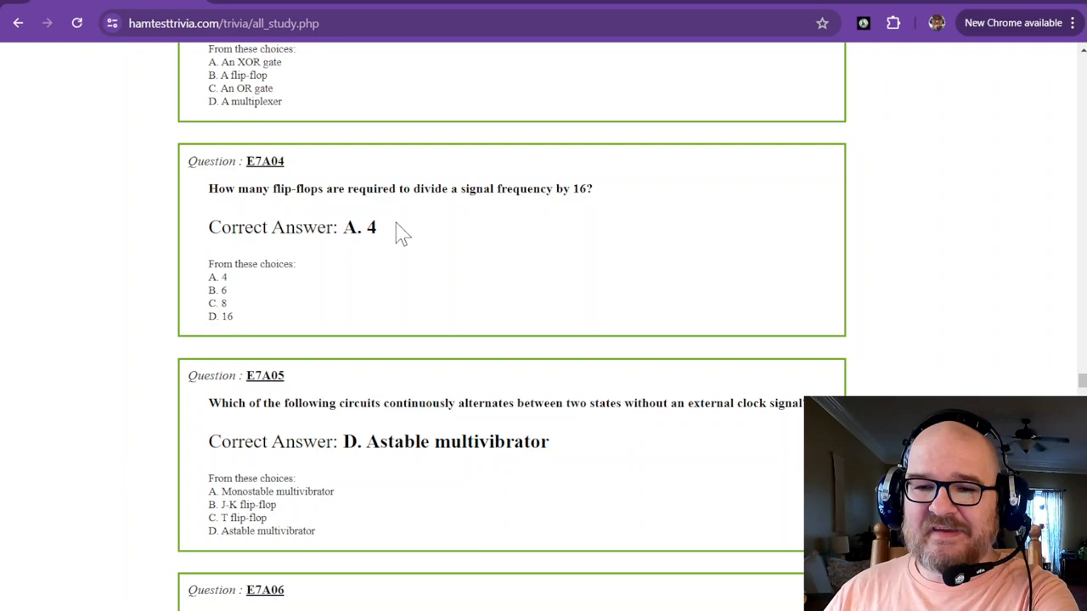
mouse_move(438, 193)
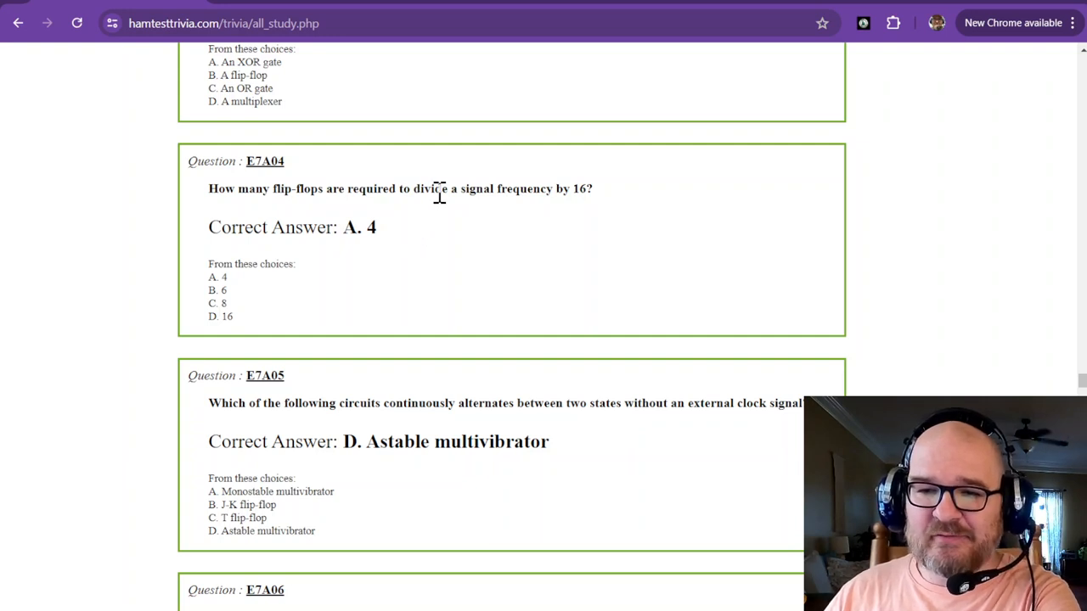
scroll("down", 3)
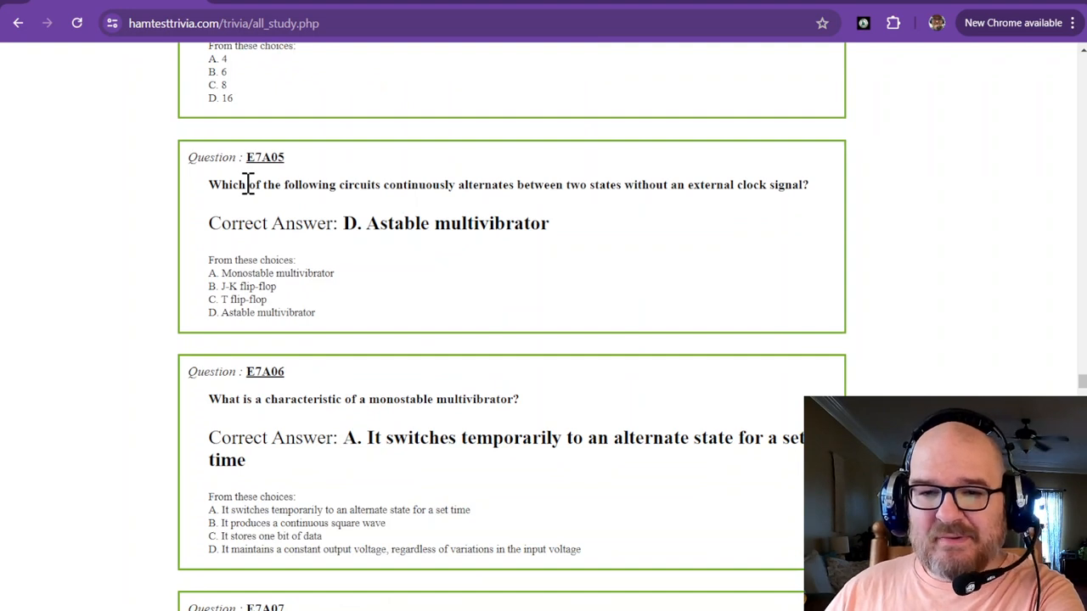
mouse_move(541, 187)
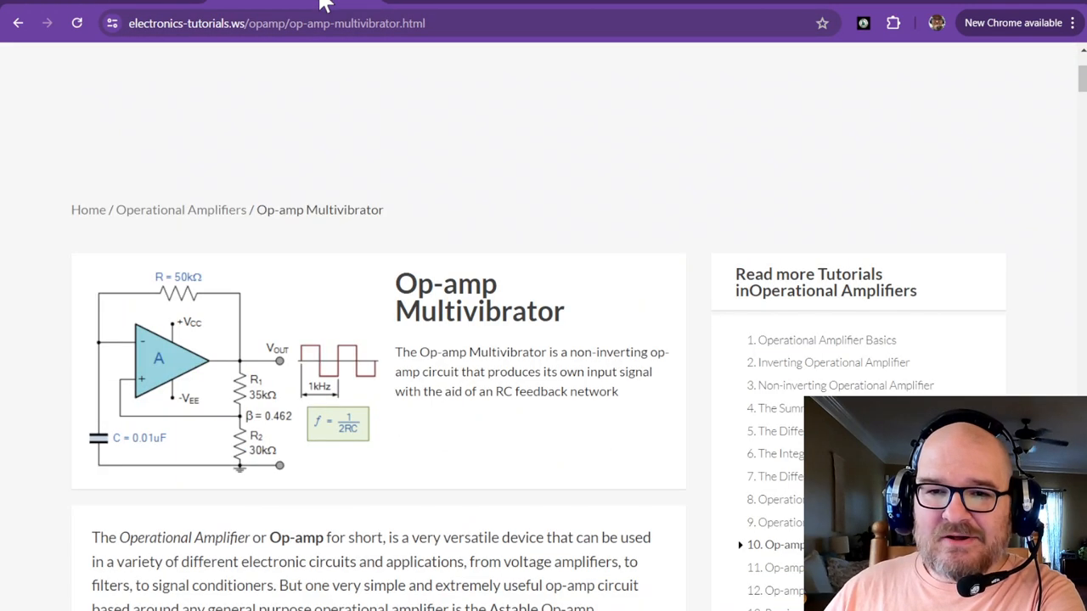
mouse_move(42, 309)
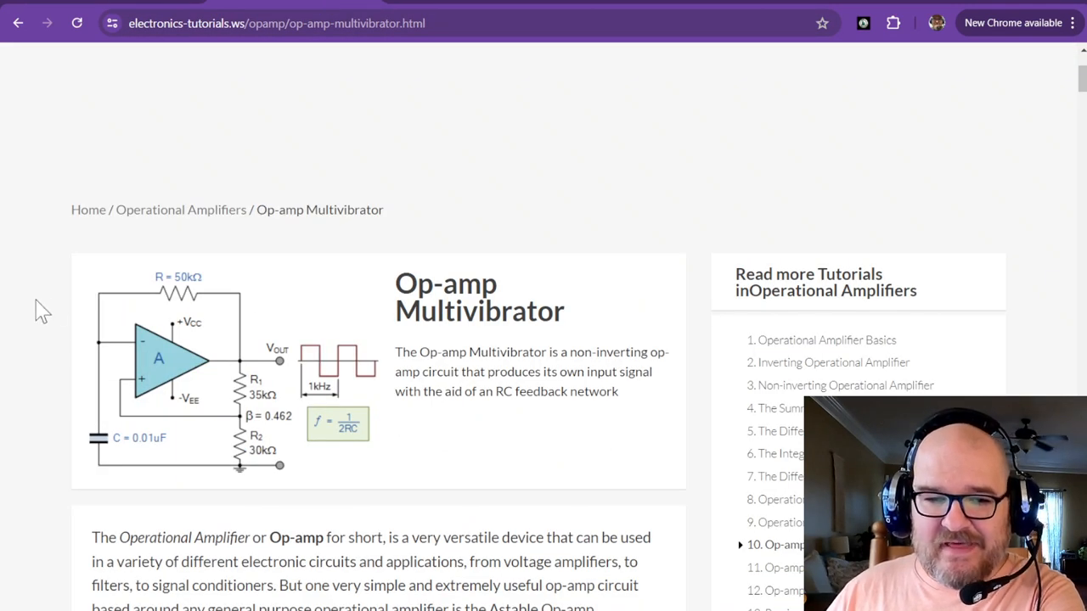
mouse_move(338, 440)
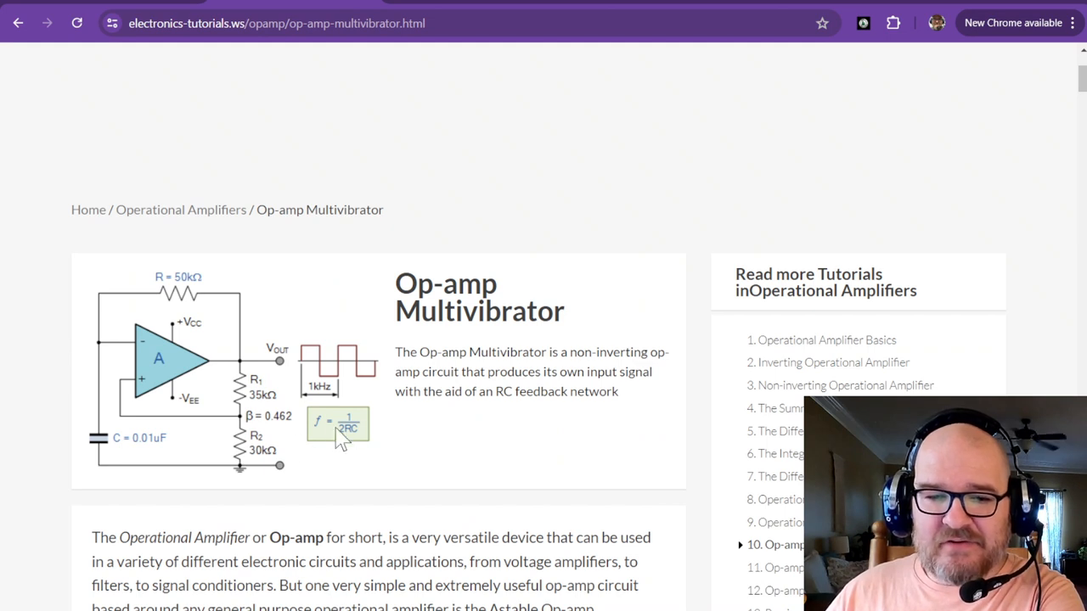
mouse_move(234, 295)
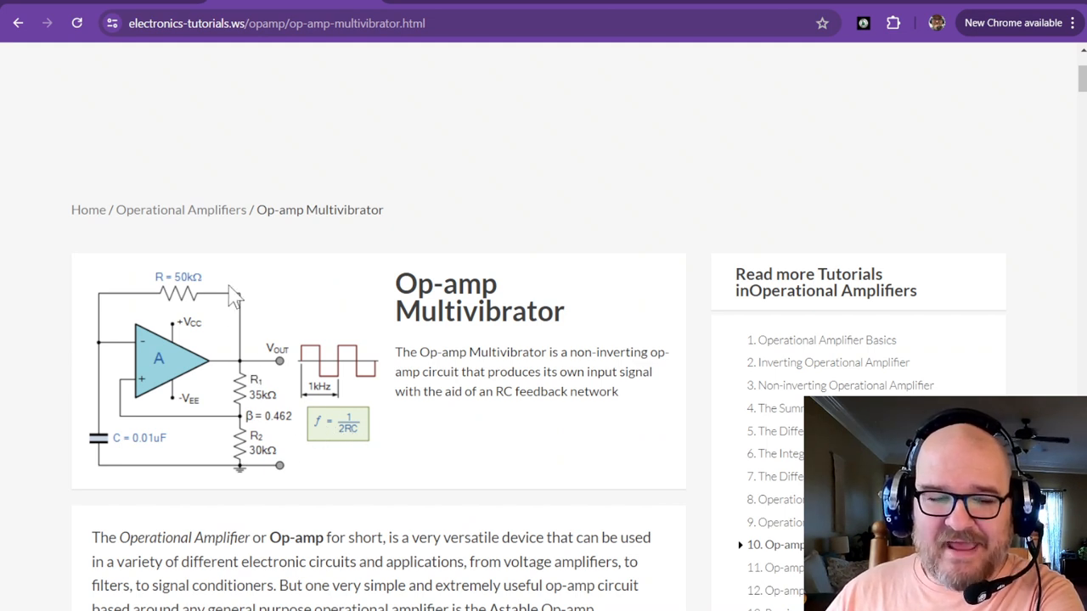
mouse_move(316, 346)
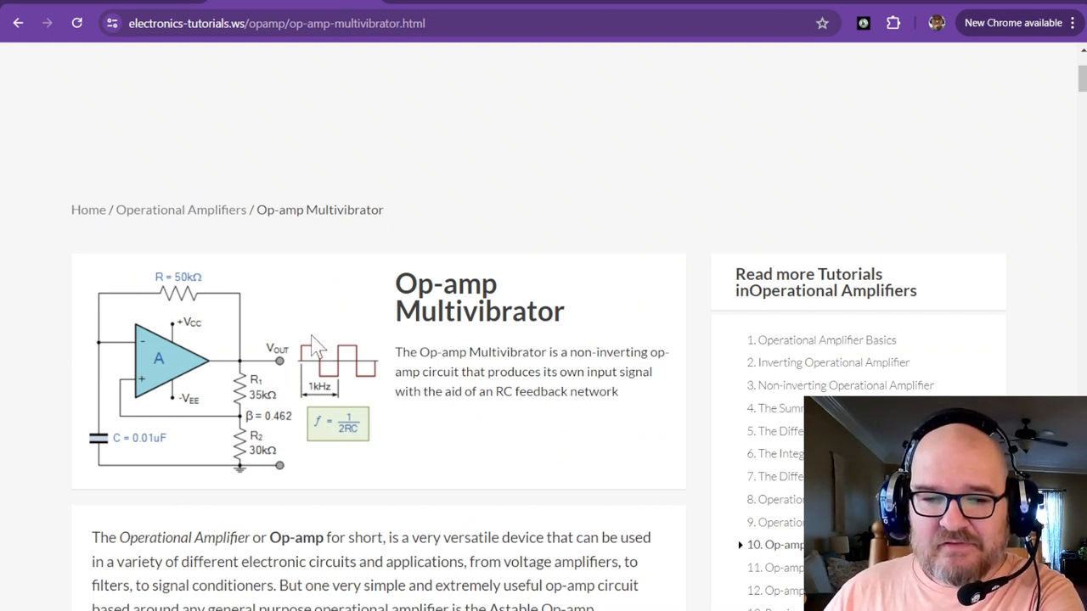
mouse_move(354, 391)
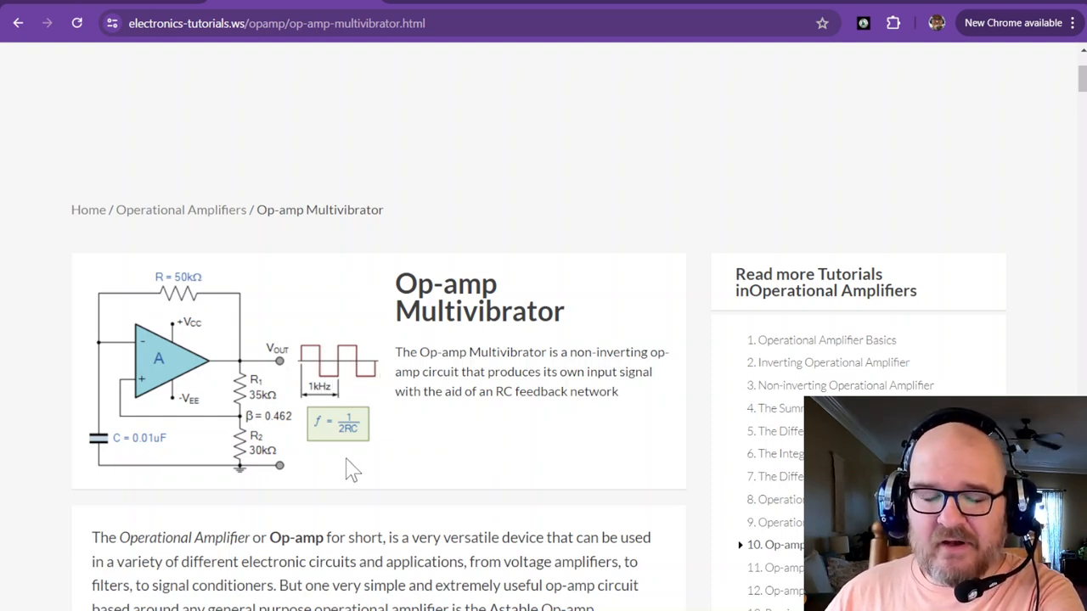
mouse_move(360, 428)
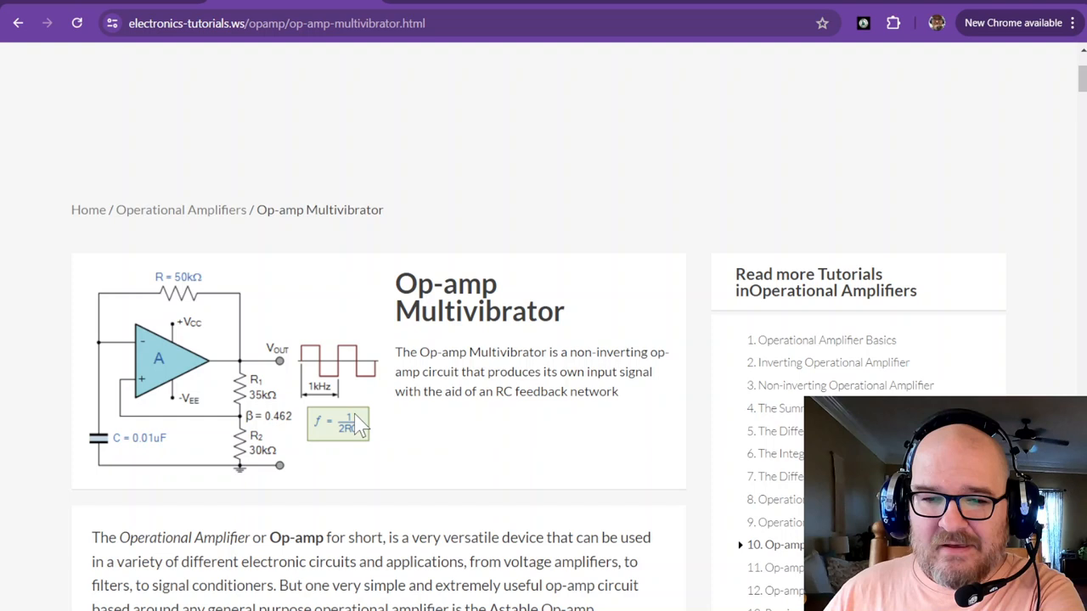
mouse_move(140, 9)
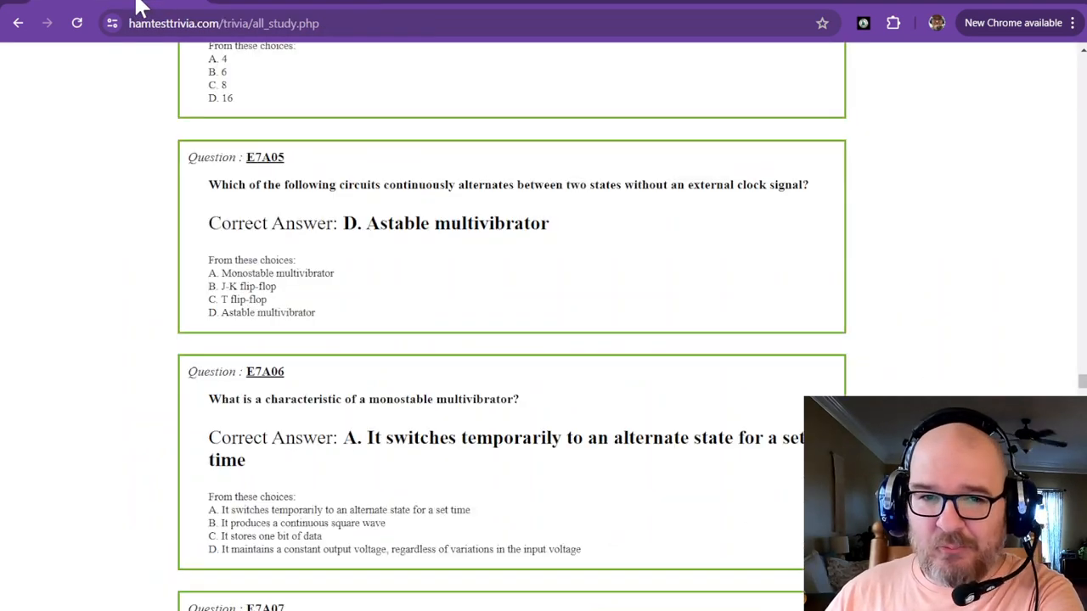
Review E7A06 on the monostable multivibrator and bring up the Op-amp Monostable Circuit article
scroll("down", 3)
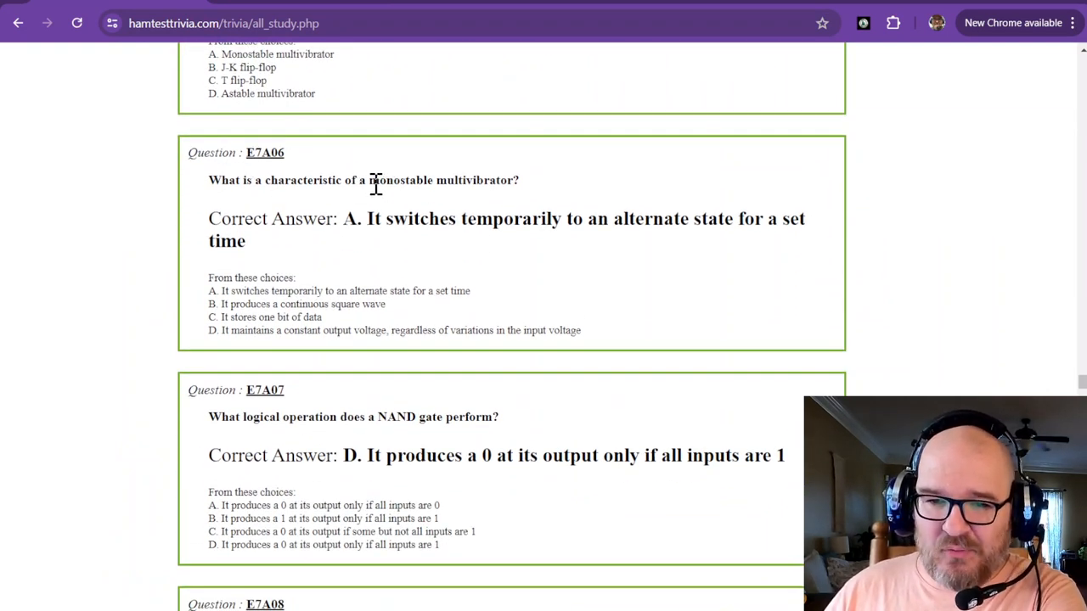
double_click(383, 180)
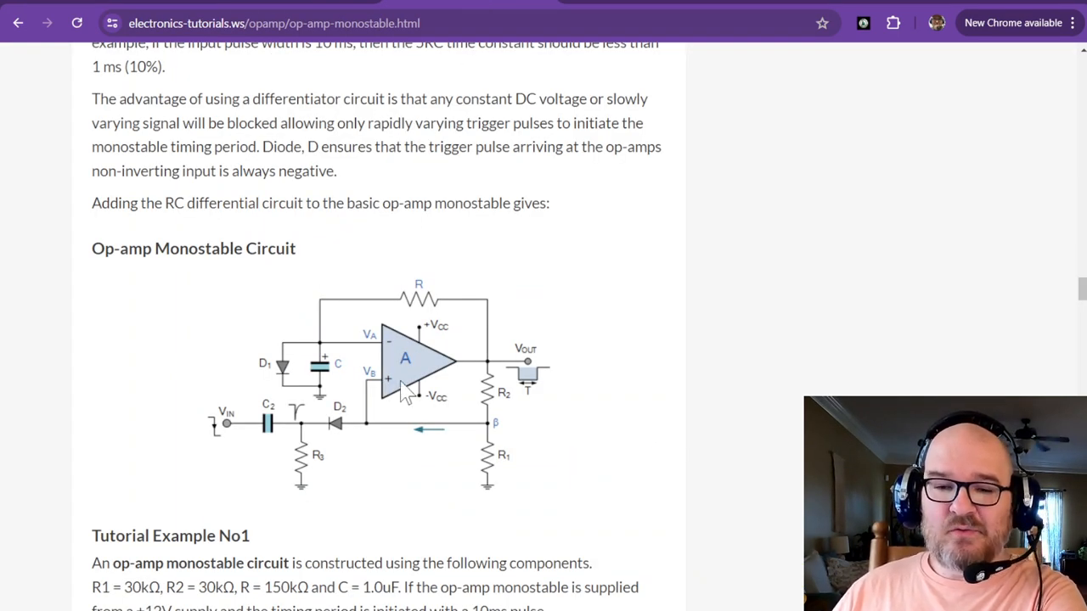
mouse_move(153, 427)
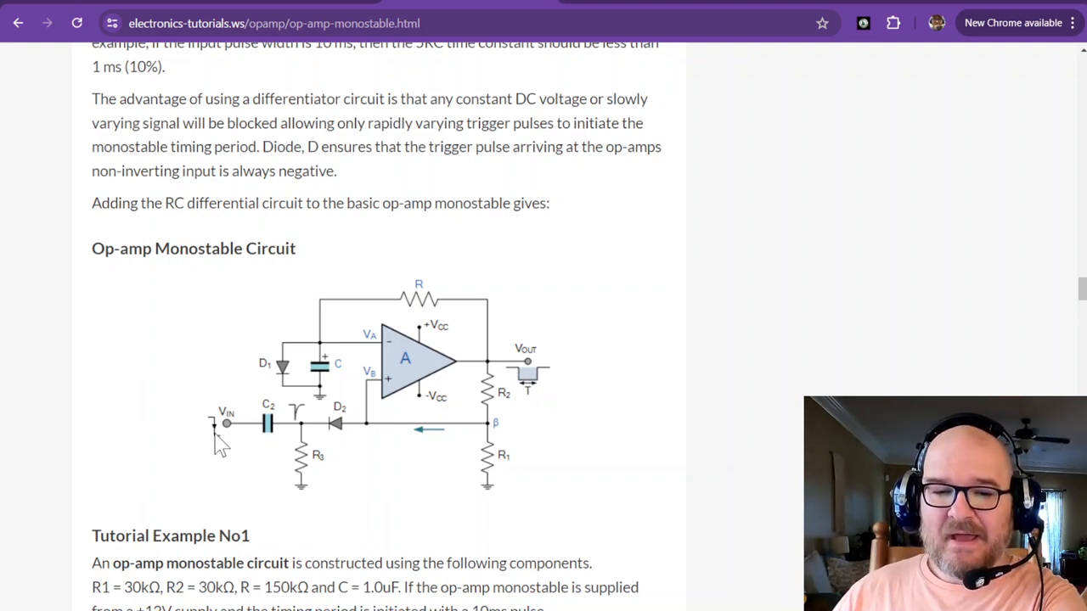
mouse_move(530, 393)
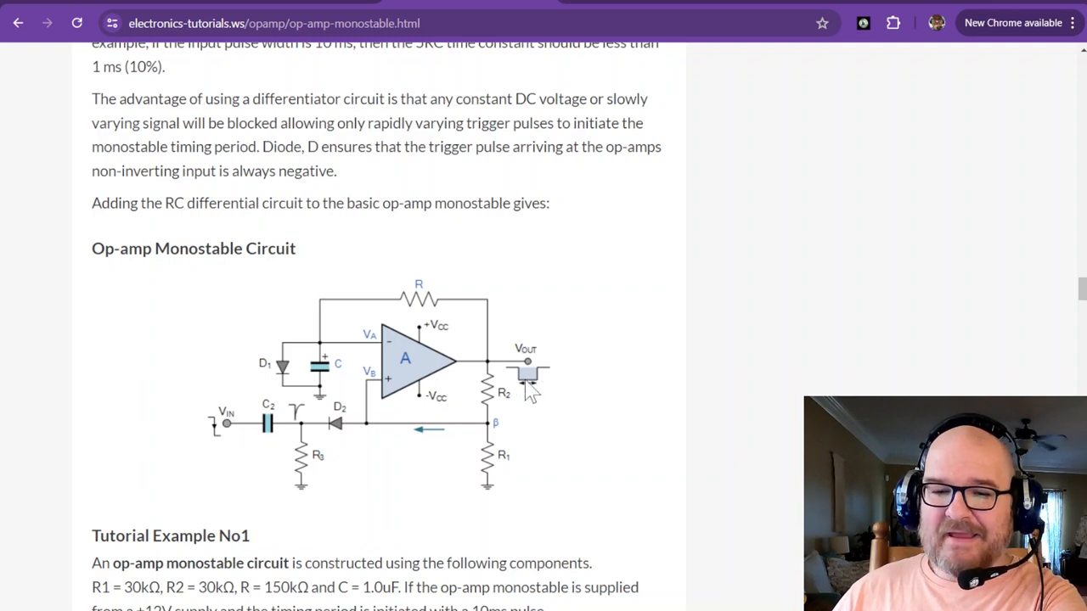
mouse_move(219, 438)
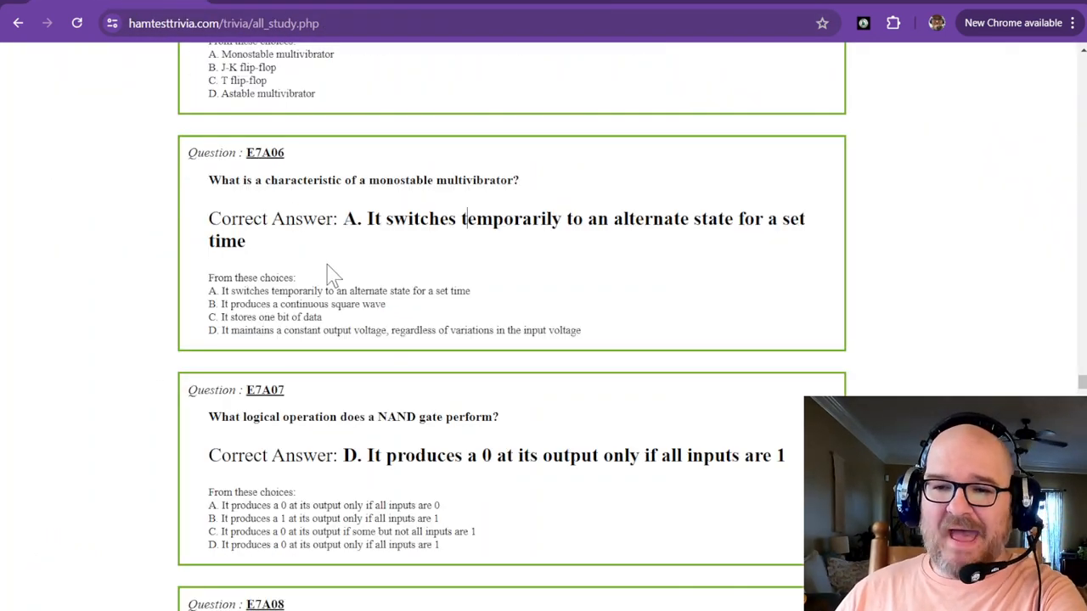
mouse_move(462, 246)
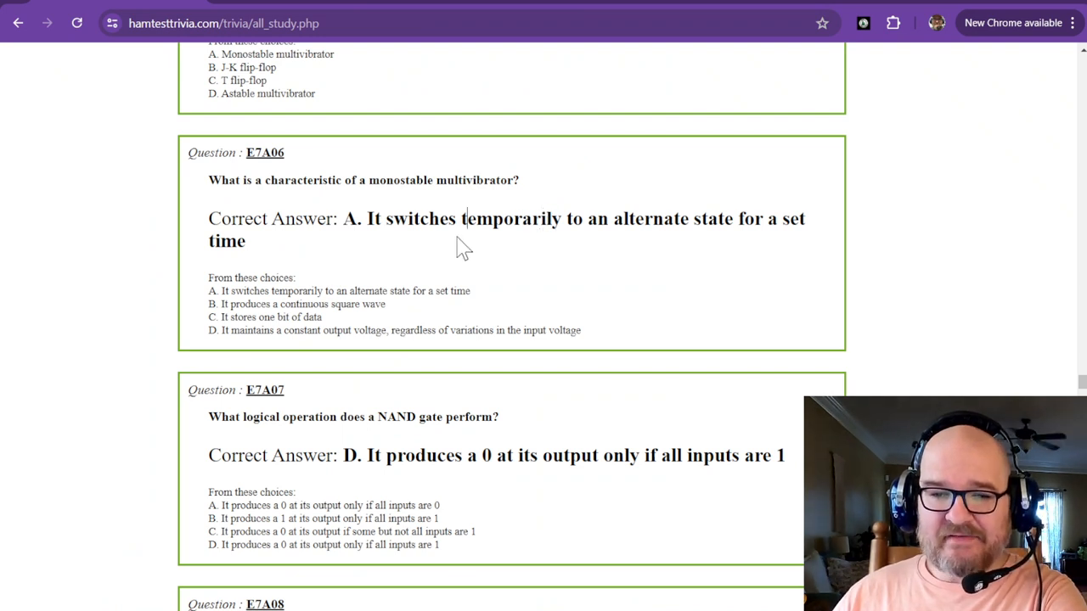
Move down to question E7A07 and highlight the word NAND
double_click(387, 180)
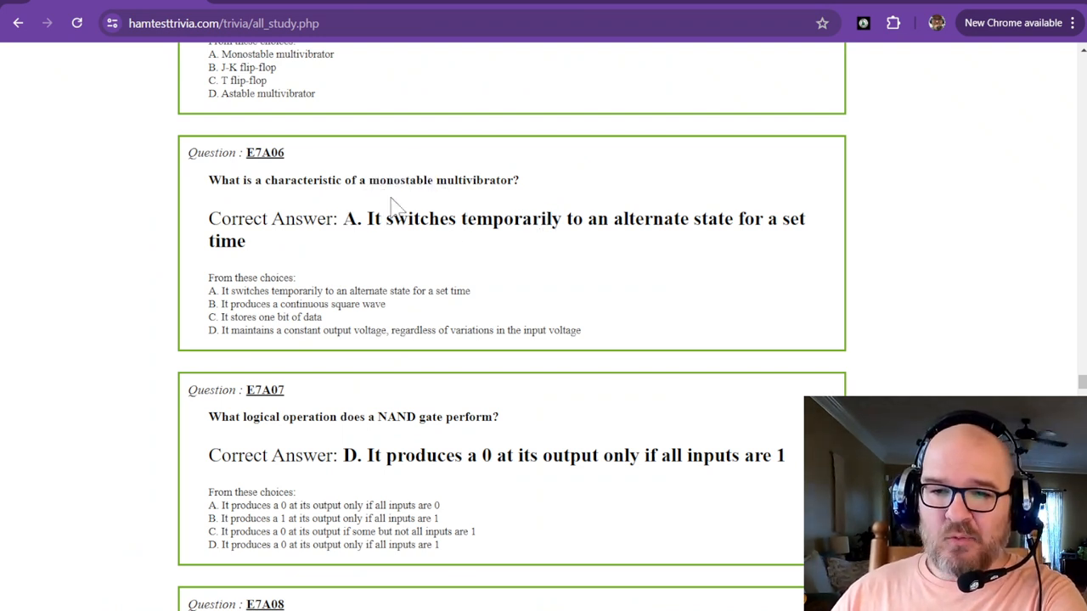
mouse_move(699, 217)
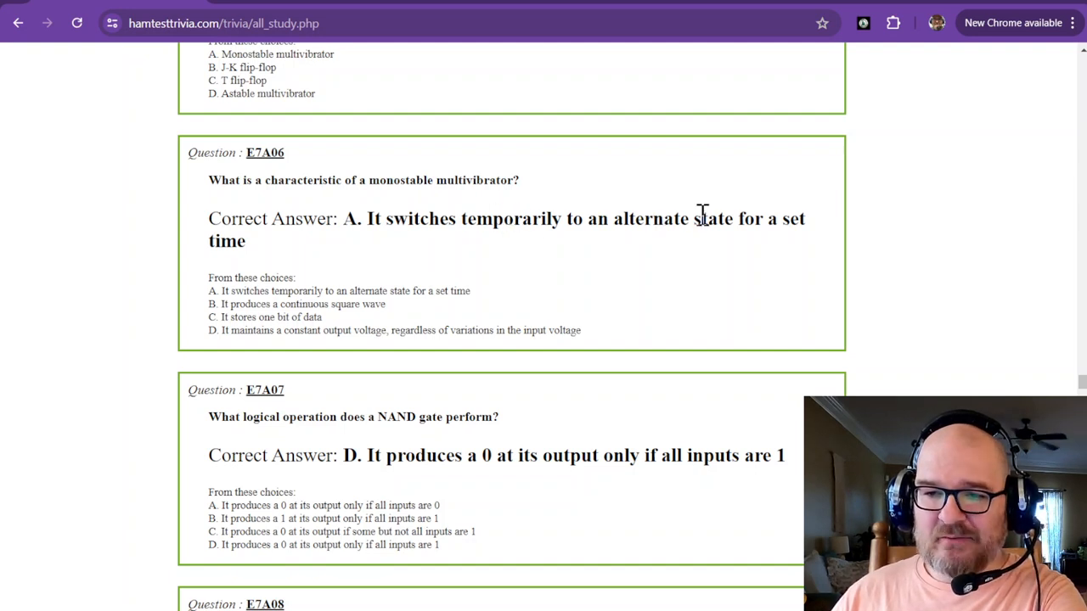
scroll("down", 3)
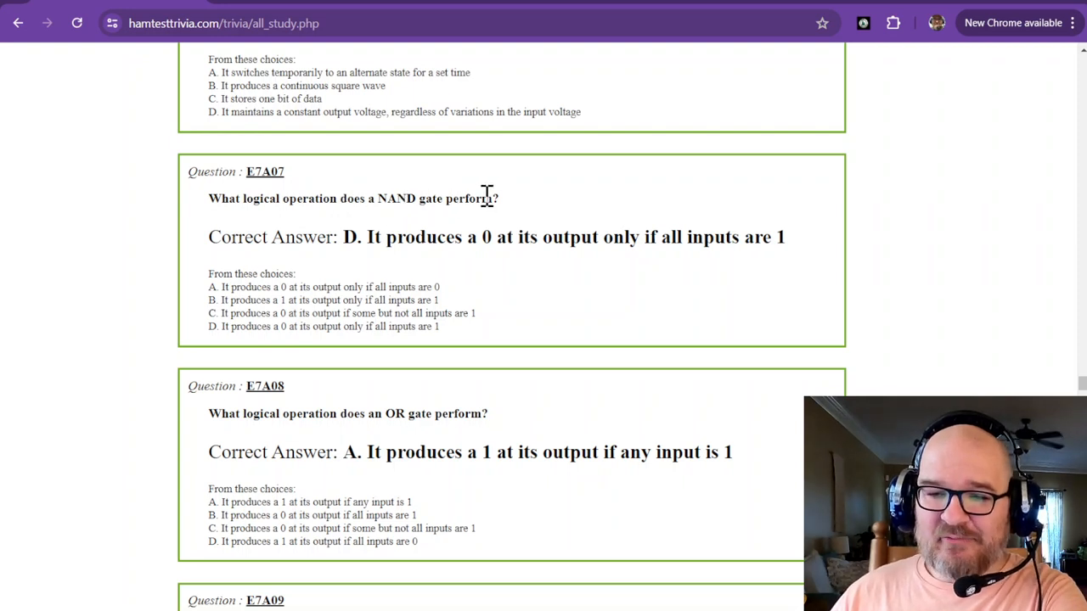
mouse_move(452, 236)
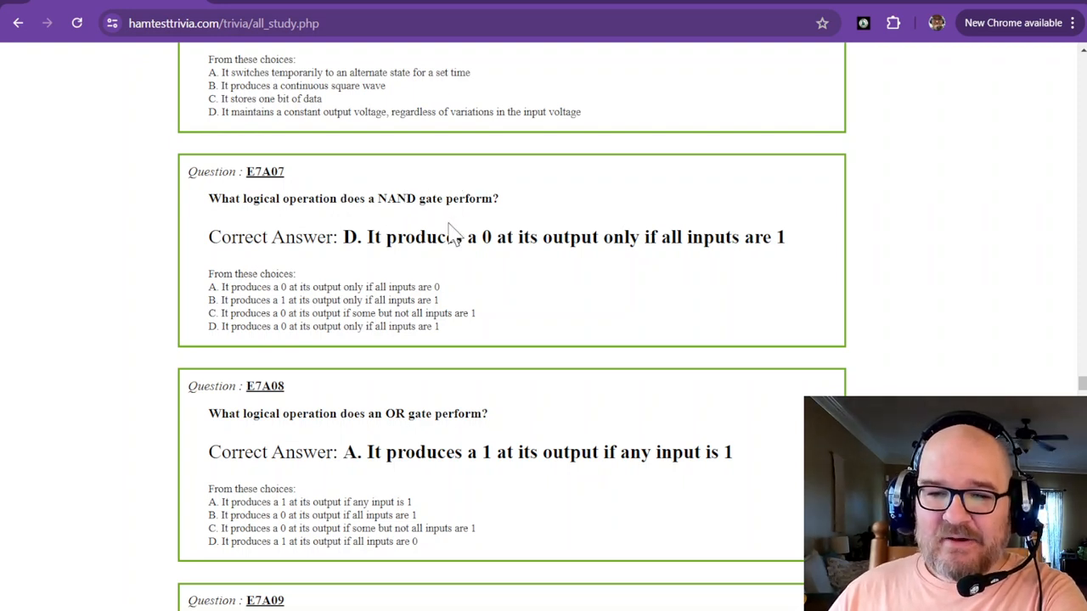
mouse_move(542, 238)
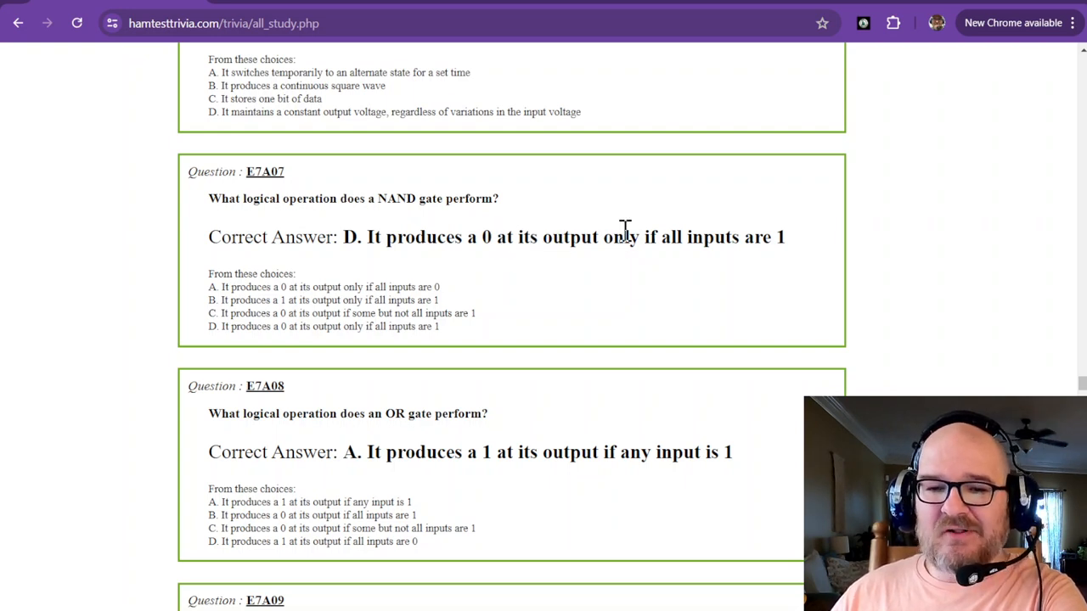
mouse_move(393, 199)
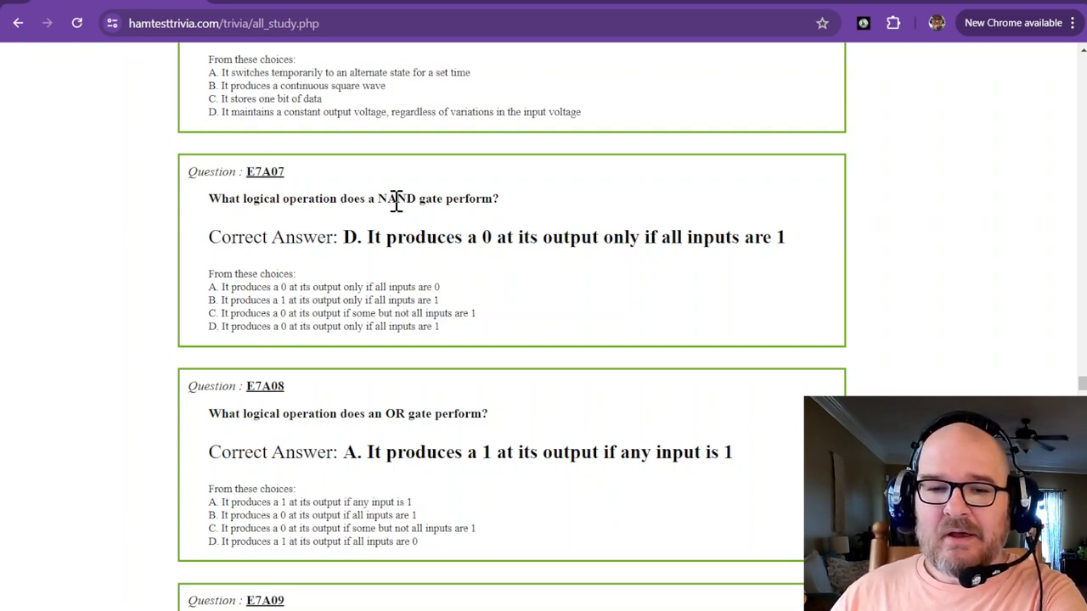
double_click(400, 197)
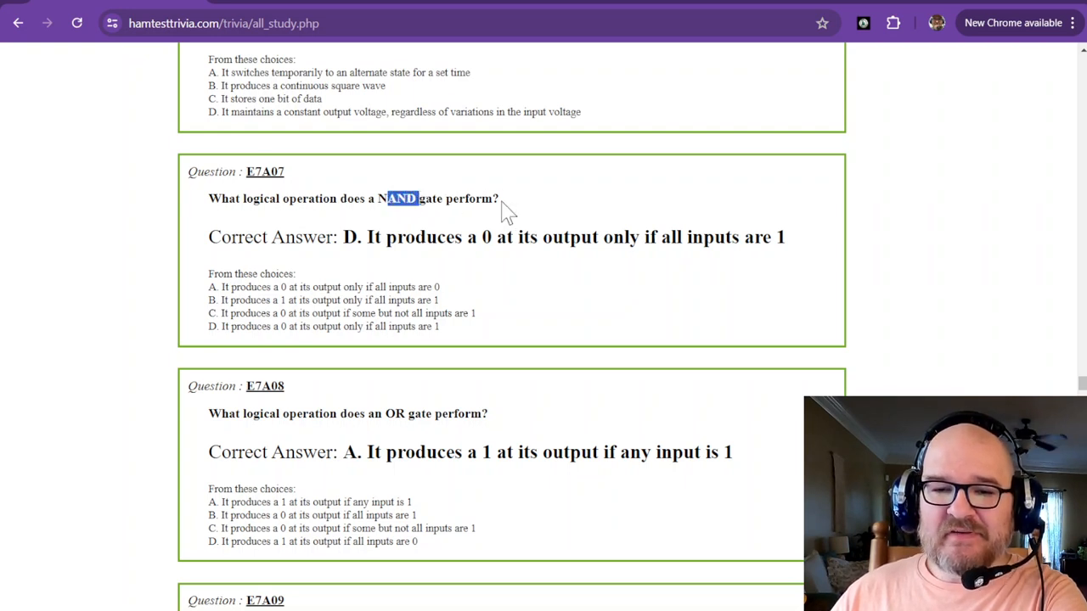
mouse_move(516, 214)
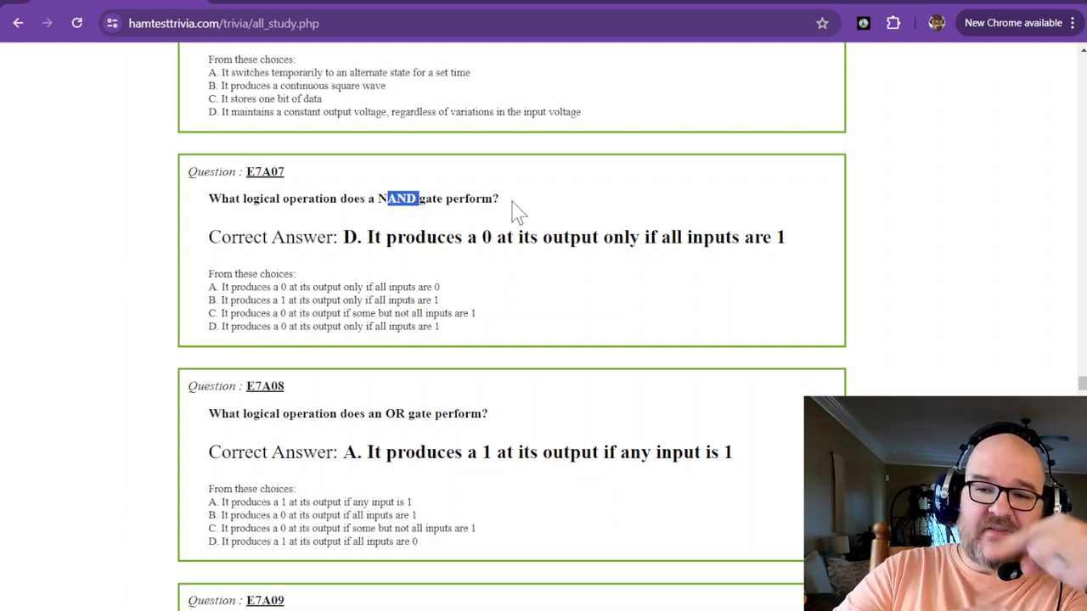
mouse_move(608, 228)
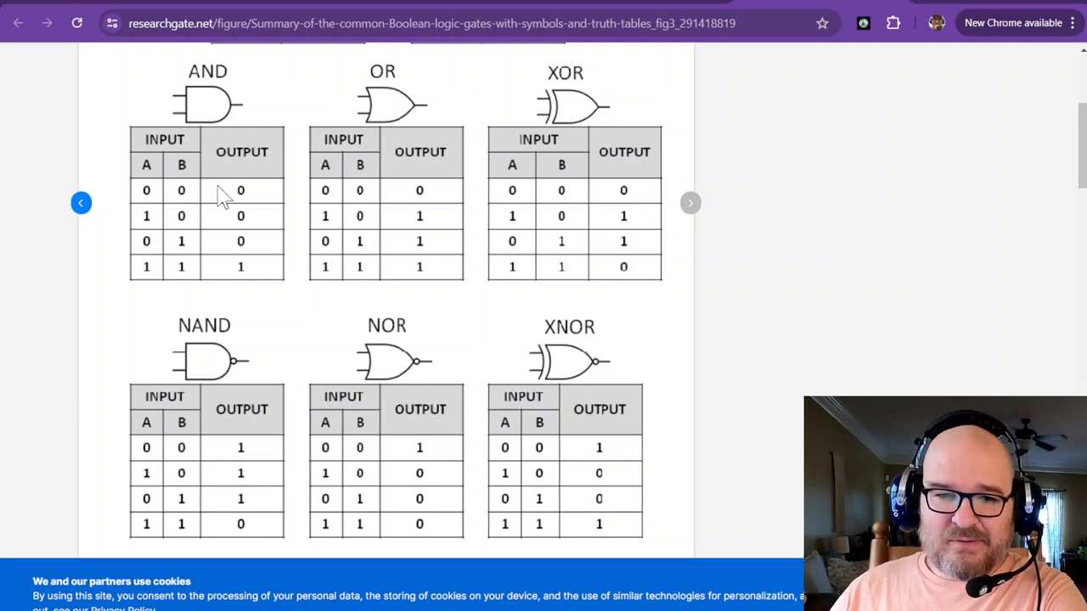
mouse_move(156, 197)
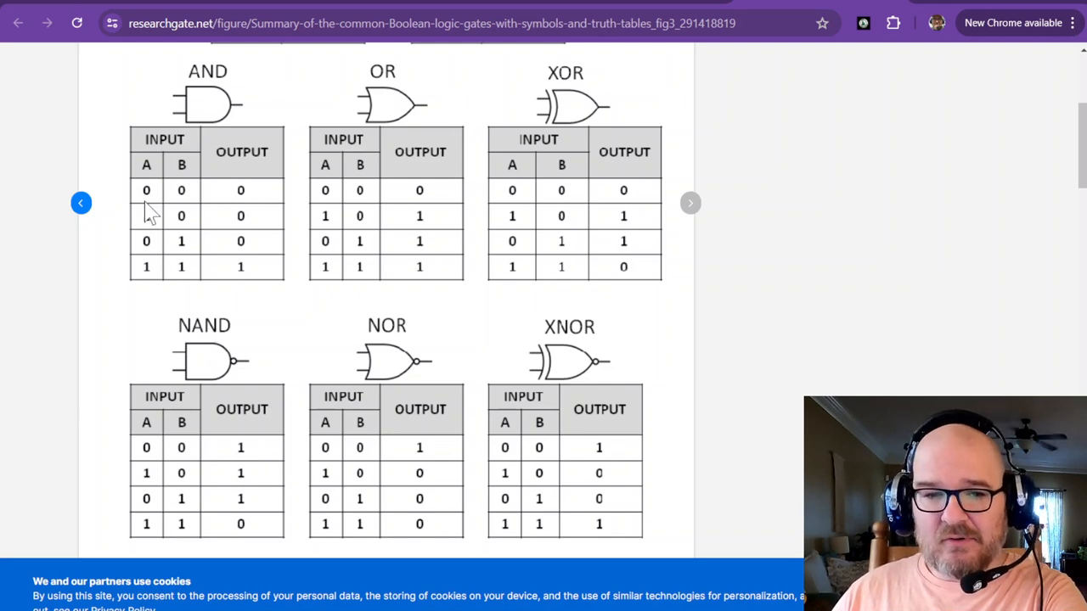
mouse_move(163, 245)
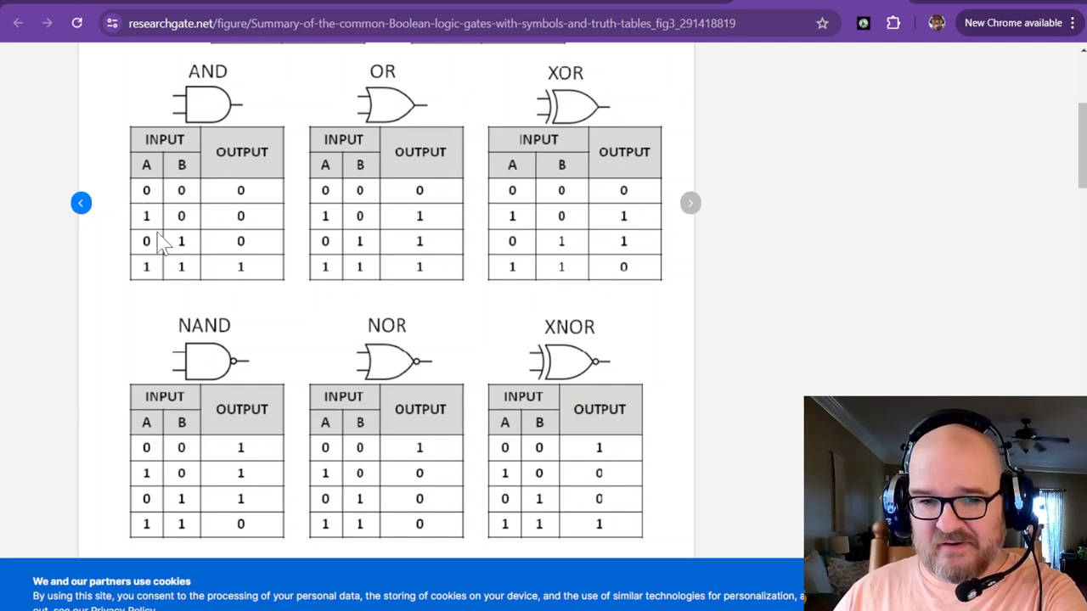
mouse_move(255, 251)
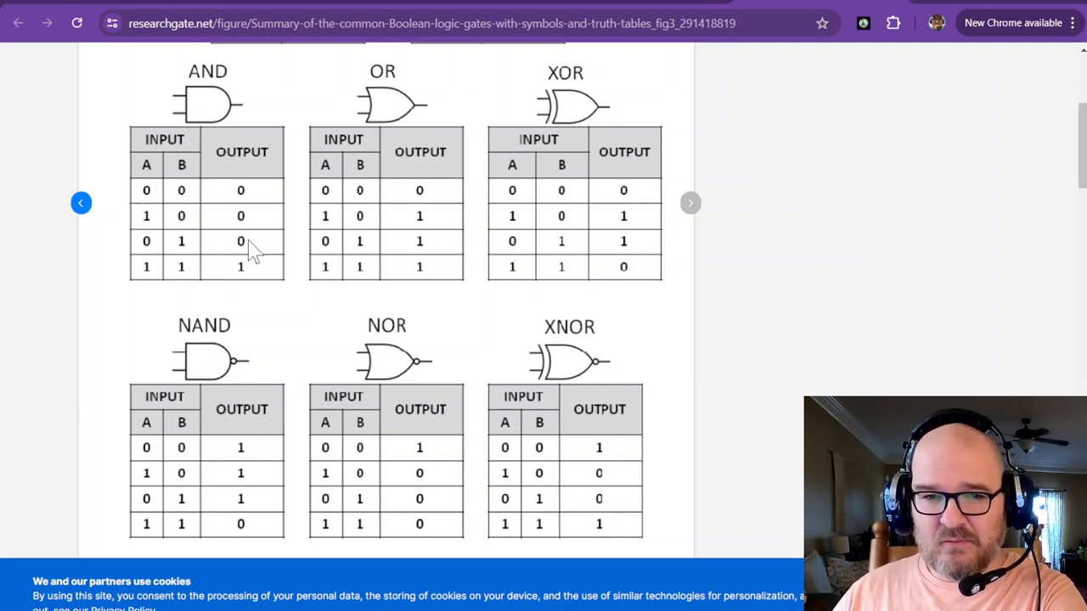
mouse_move(144, 281)
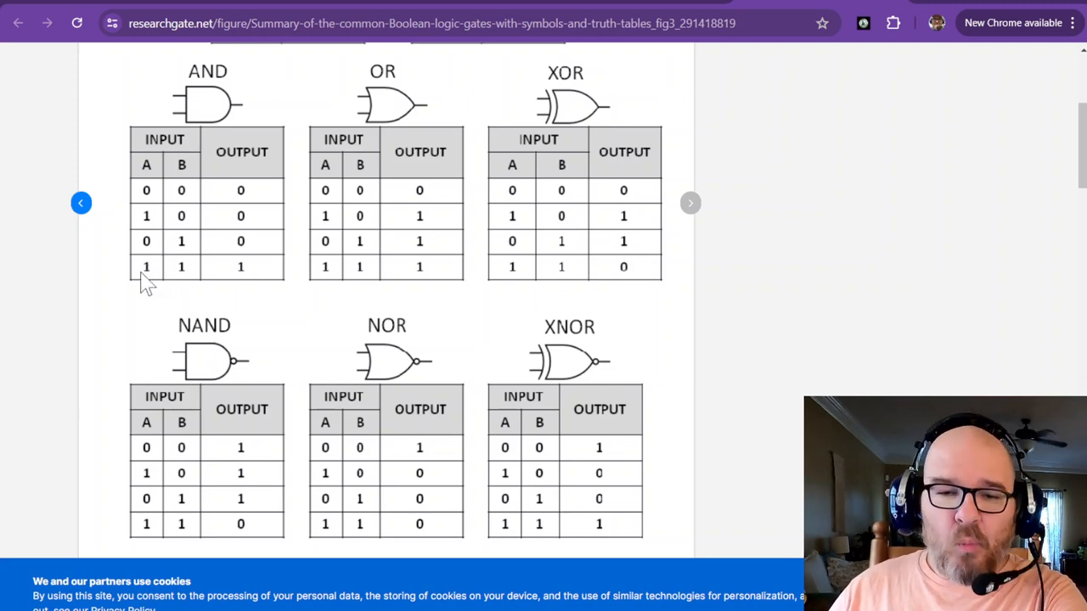
mouse_move(187, 280)
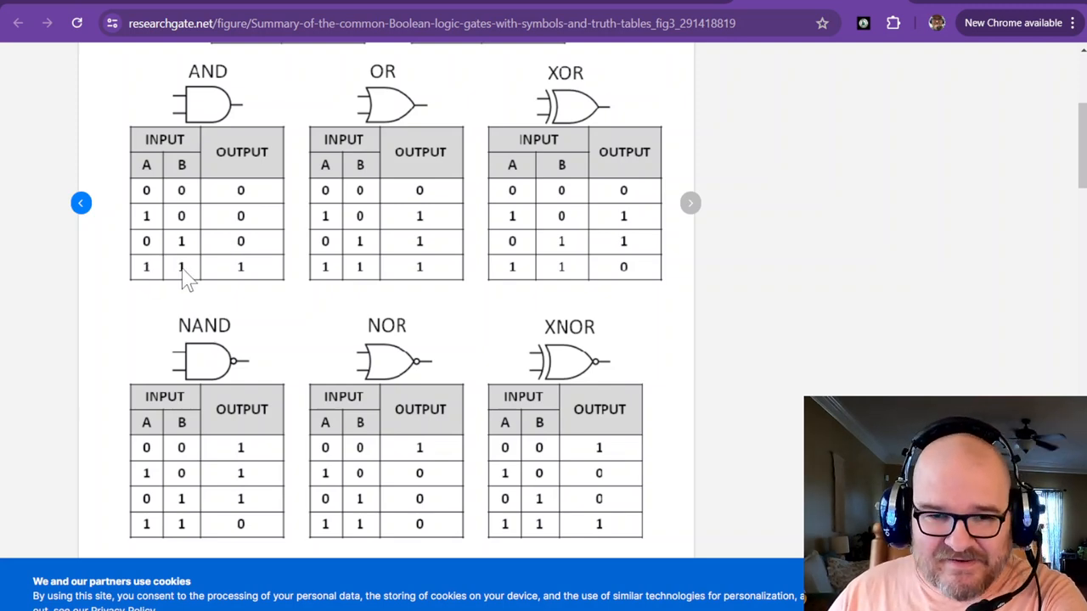
mouse_move(149, 235)
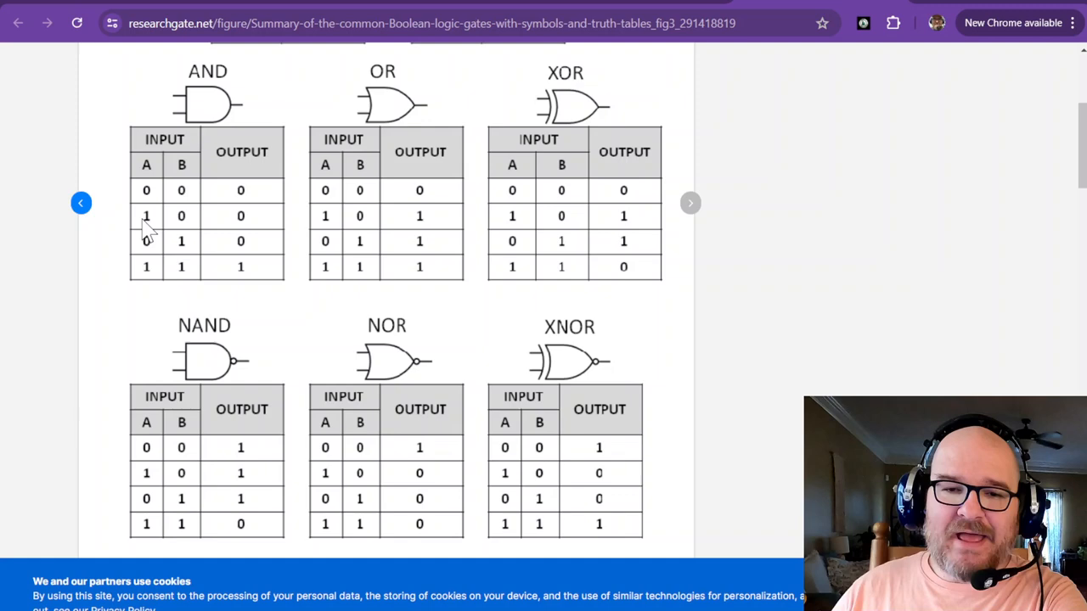
mouse_move(179, 169)
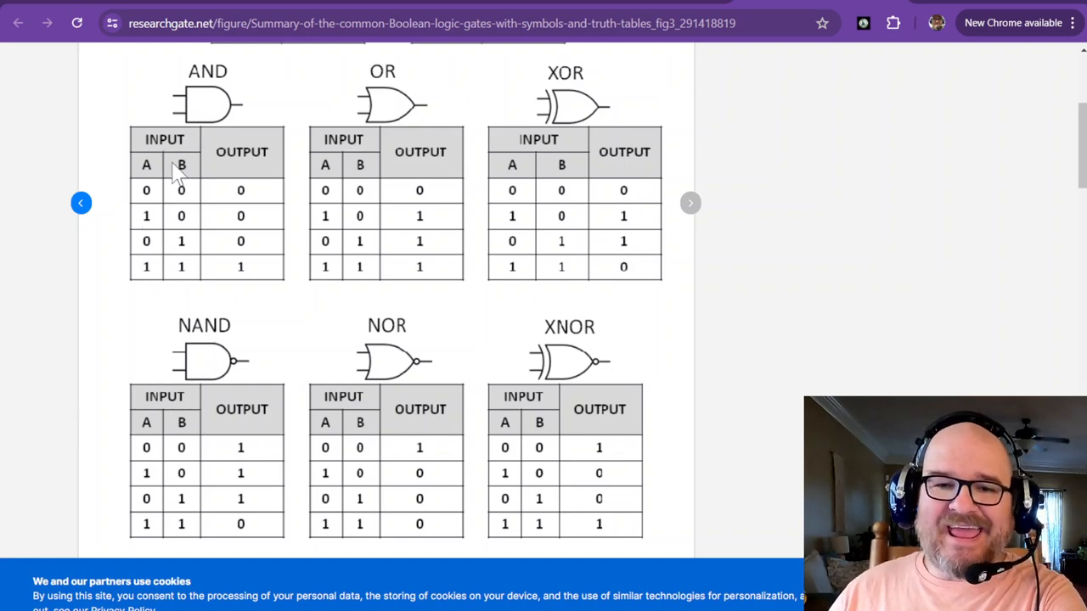
mouse_move(246, 270)
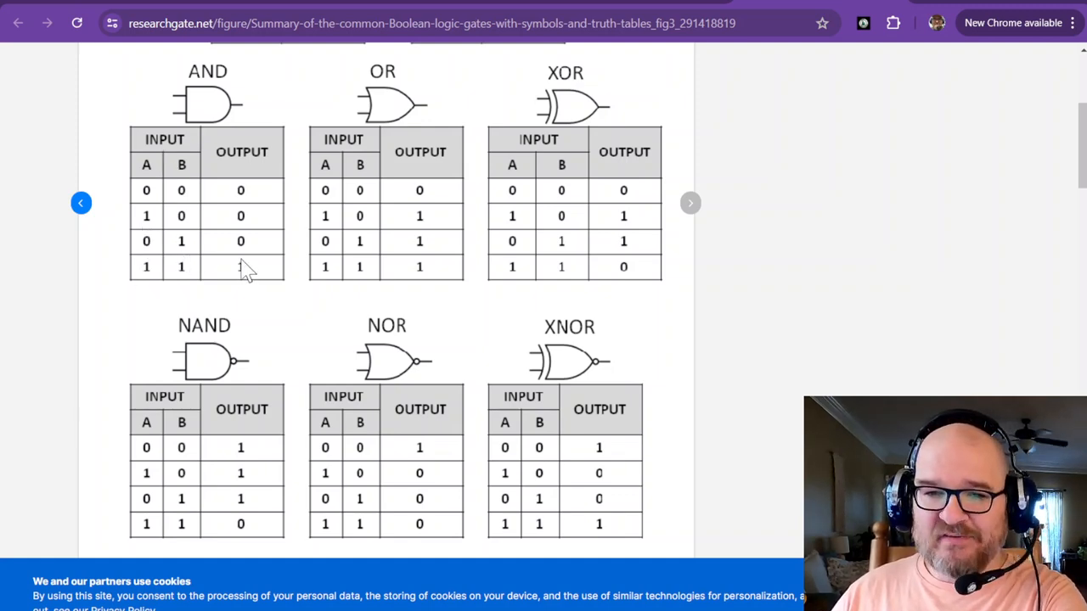
mouse_move(350, 201)
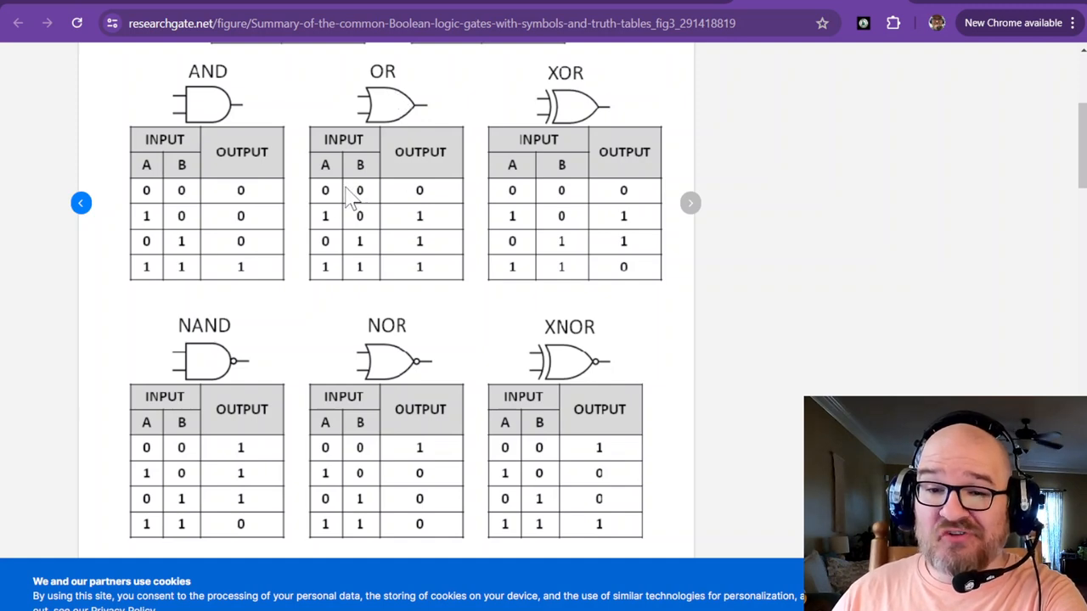
mouse_move(340, 201)
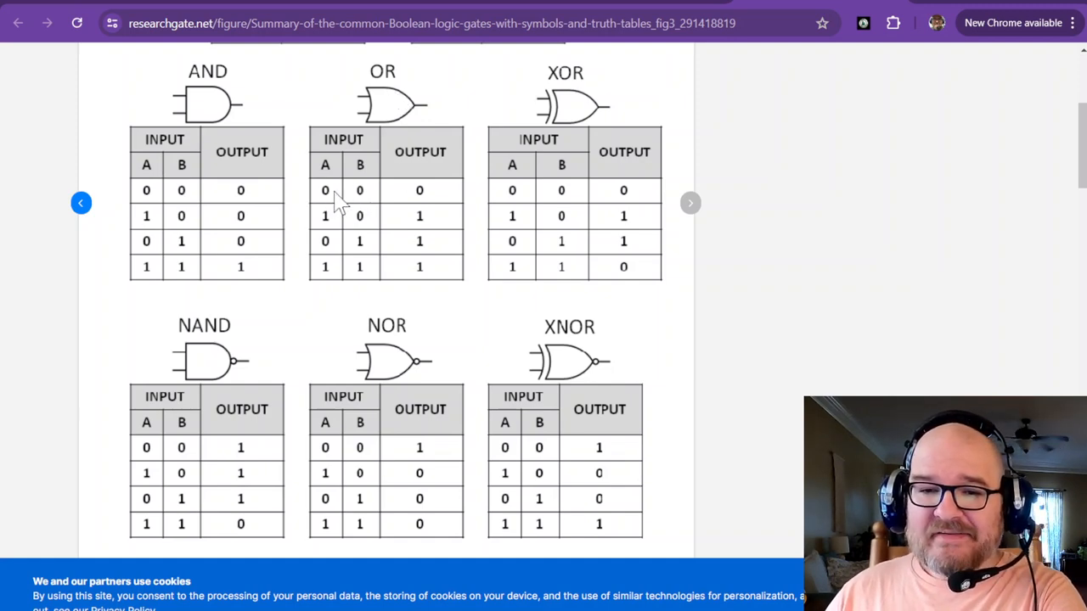
mouse_move(416, 201)
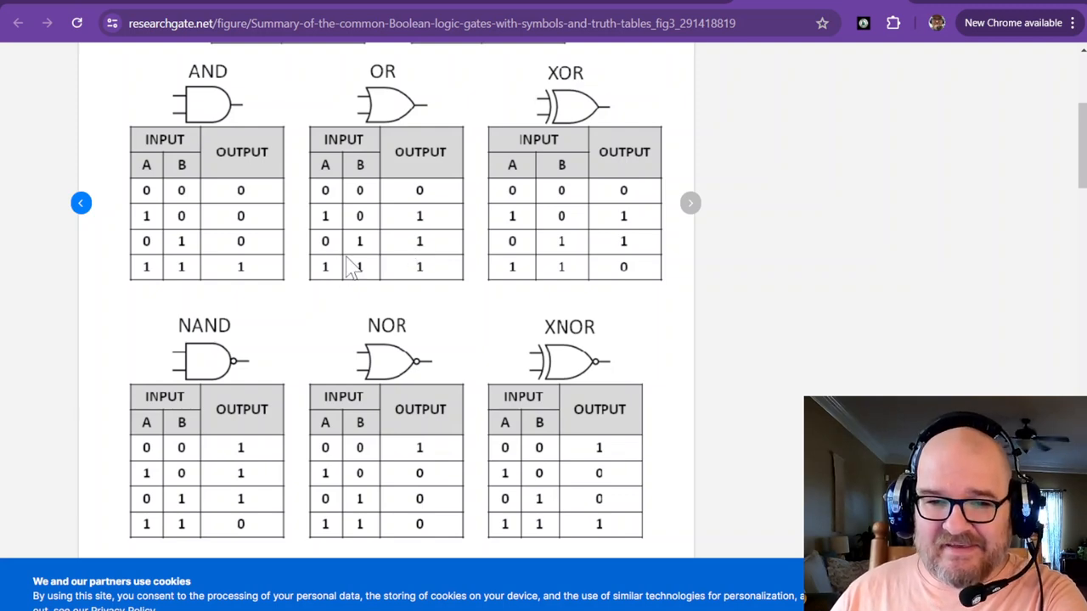
mouse_move(428, 274)
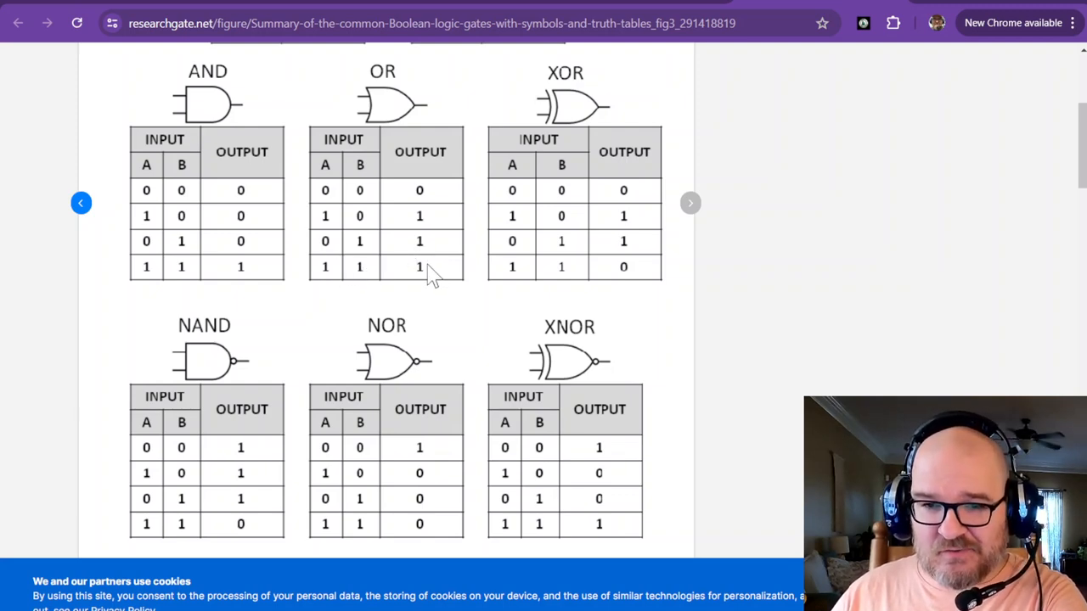
mouse_move(105, 11)
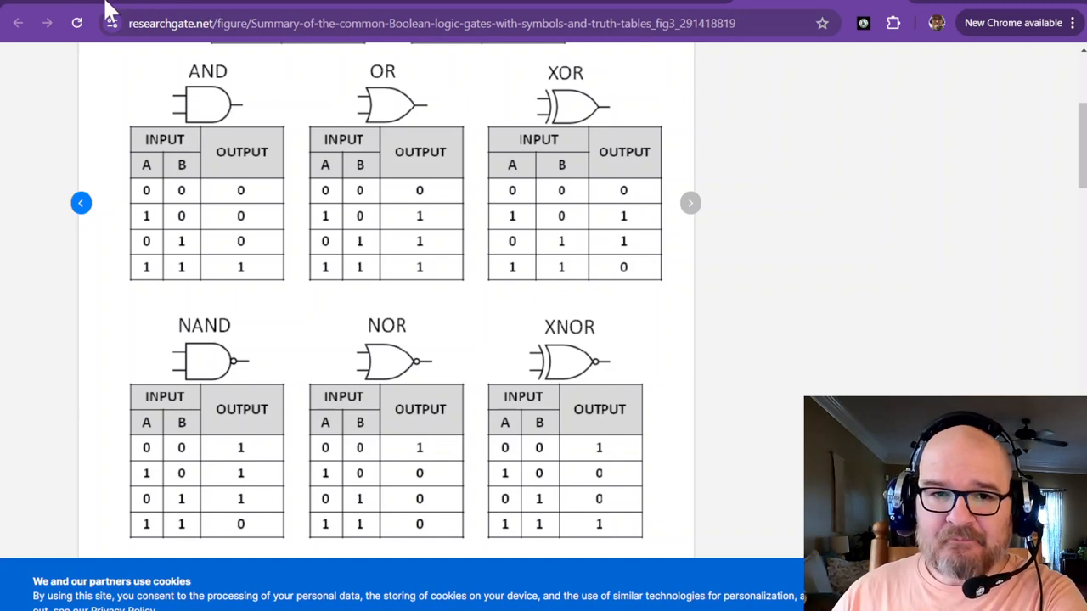
mouse_move(455, 472)
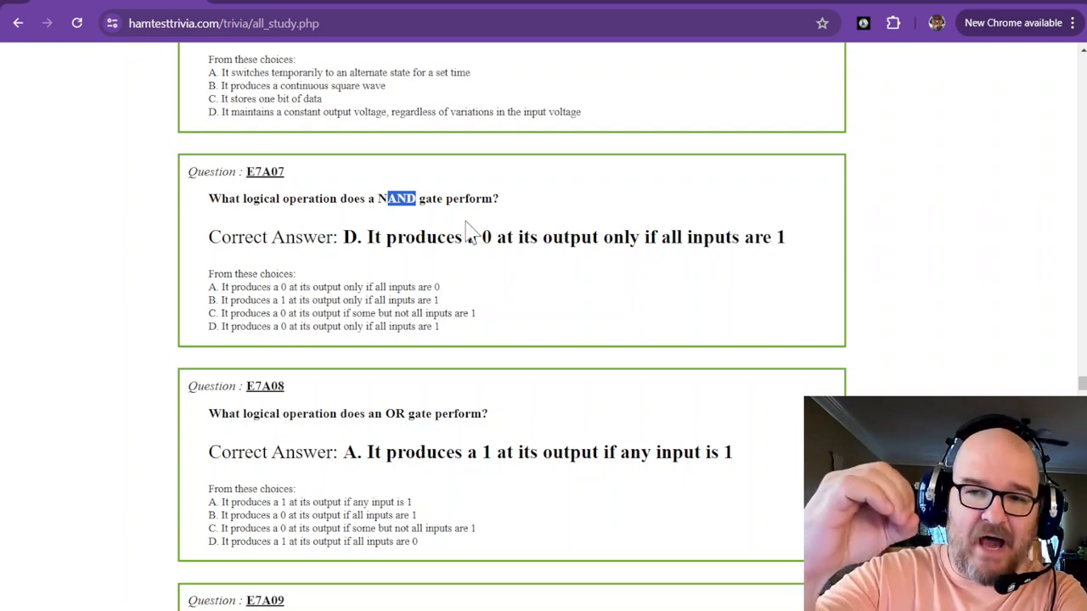
Scroll past E7A08 on the OR gate to E7A09 on the exclusive NOR gate, answer C
scroll("down", 3)
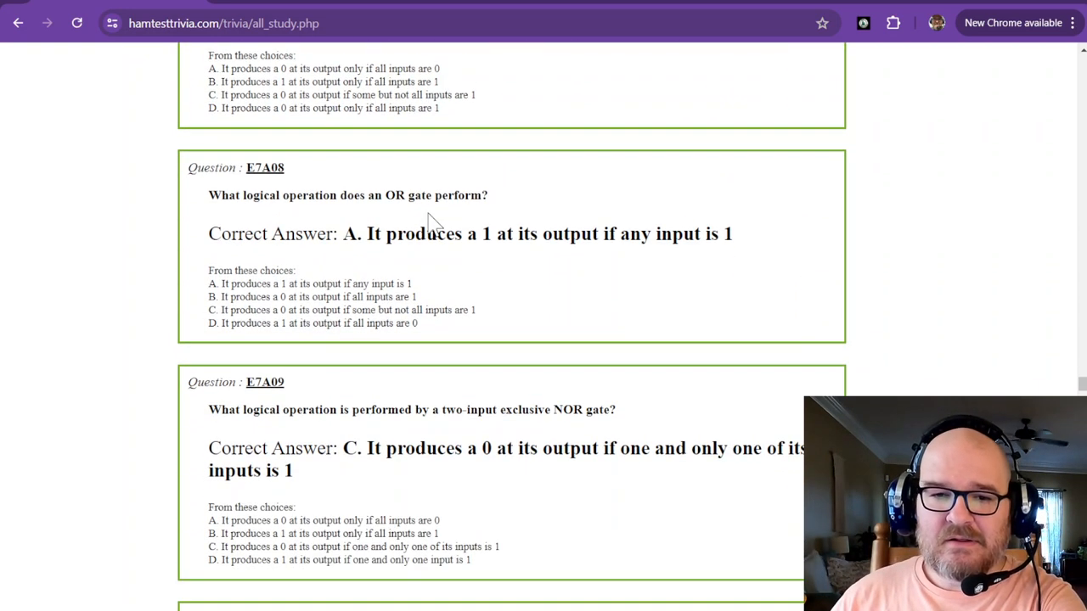
mouse_move(391, 217)
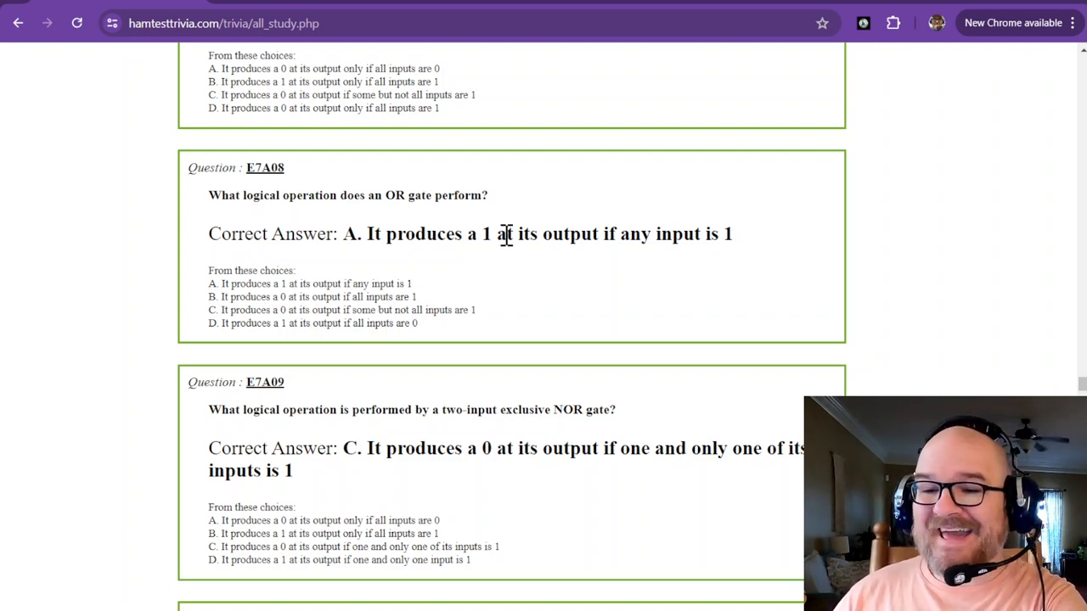
mouse_move(581, 241)
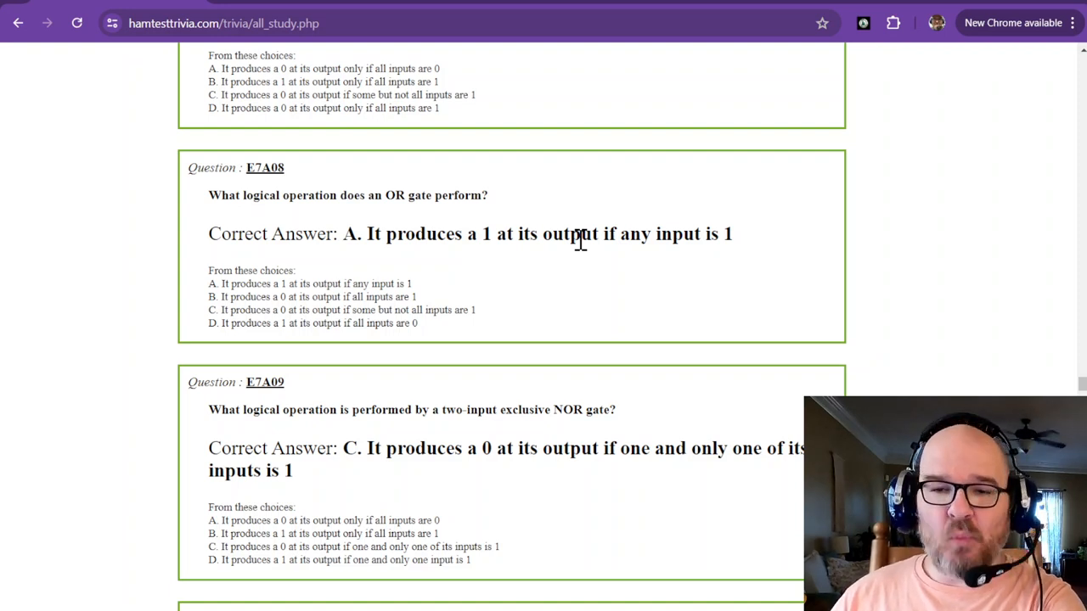
mouse_move(408, 214)
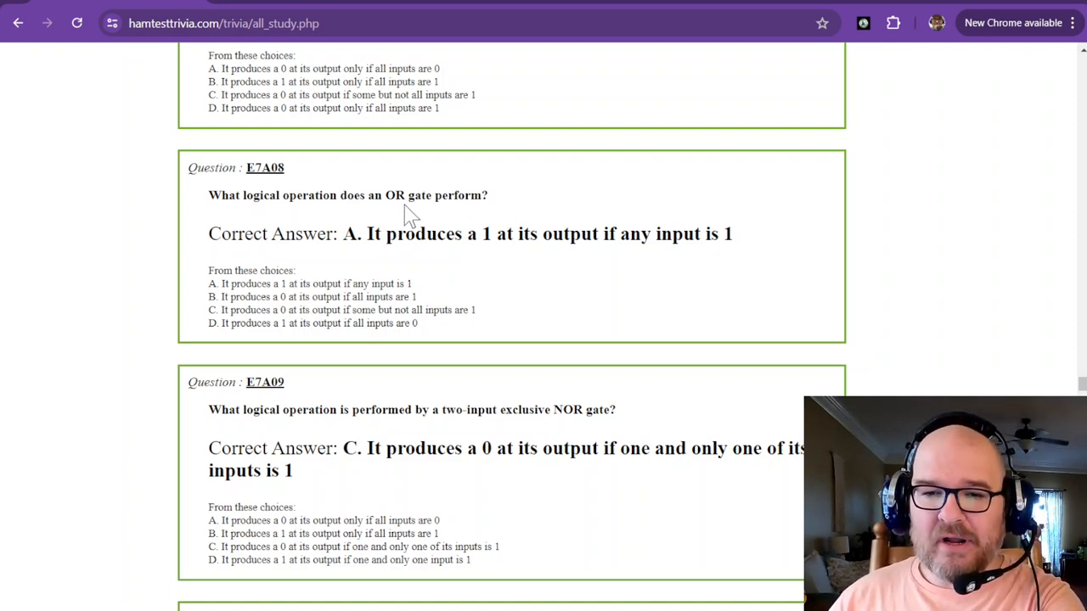
scroll("down", 3)
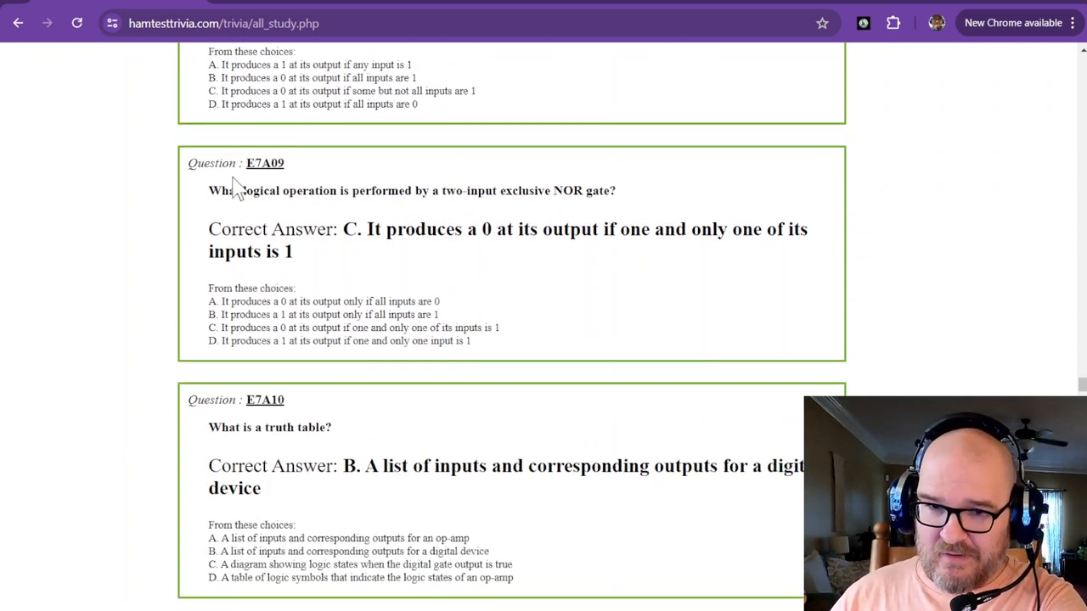
mouse_move(411, 193)
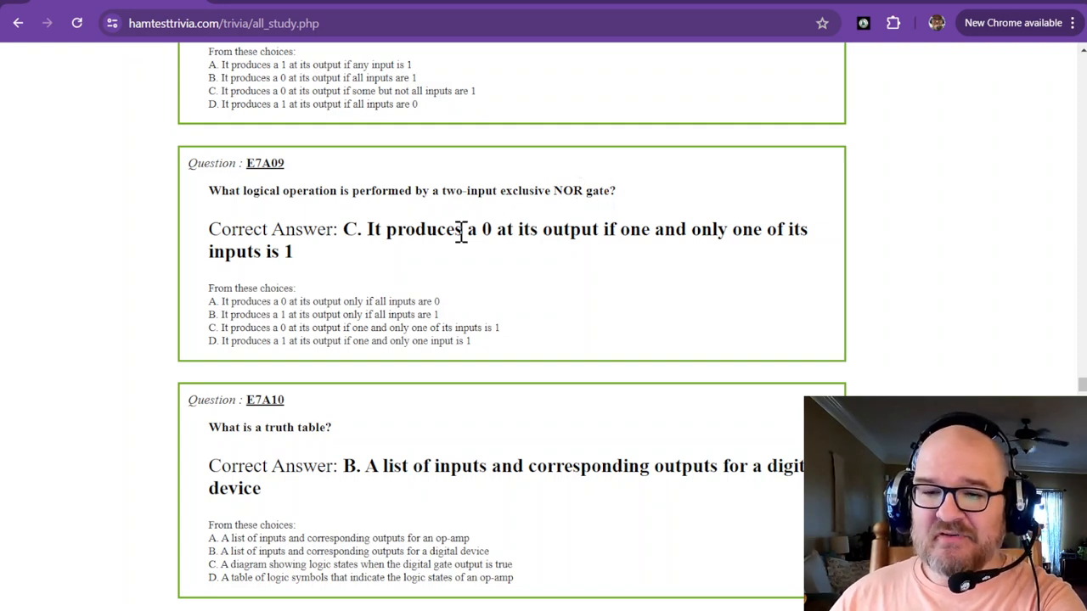
mouse_move(581, 252)
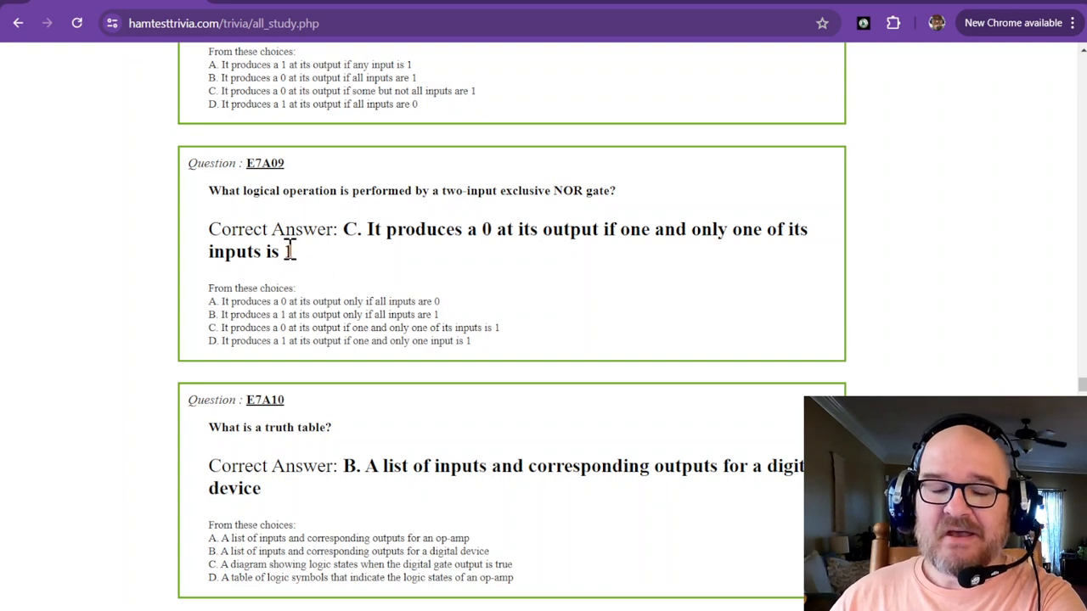
mouse_move(416, 222)
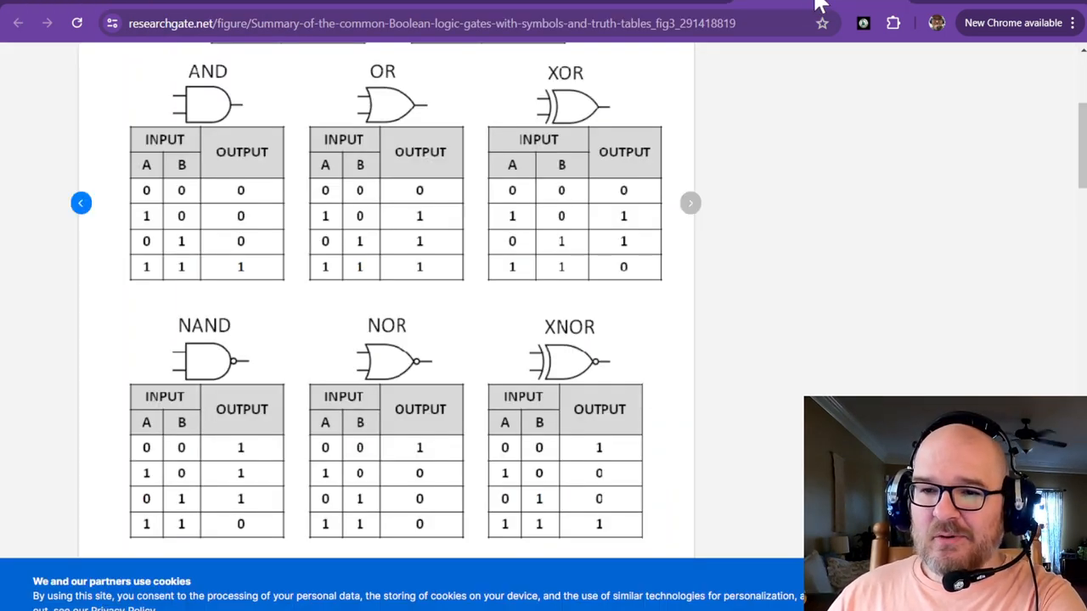
mouse_move(353, 365)
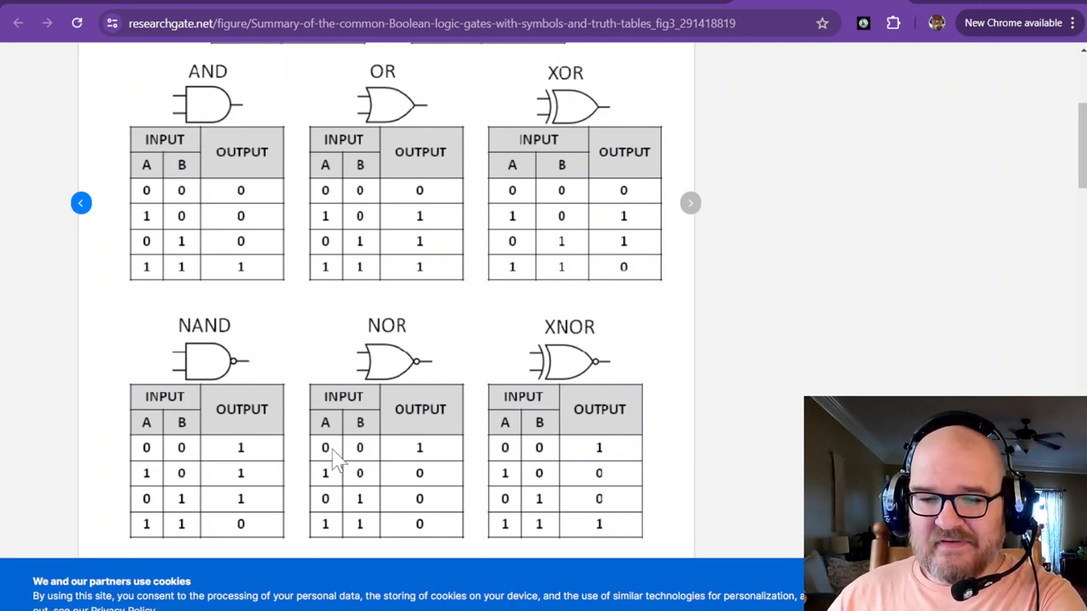
mouse_move(421, 461)
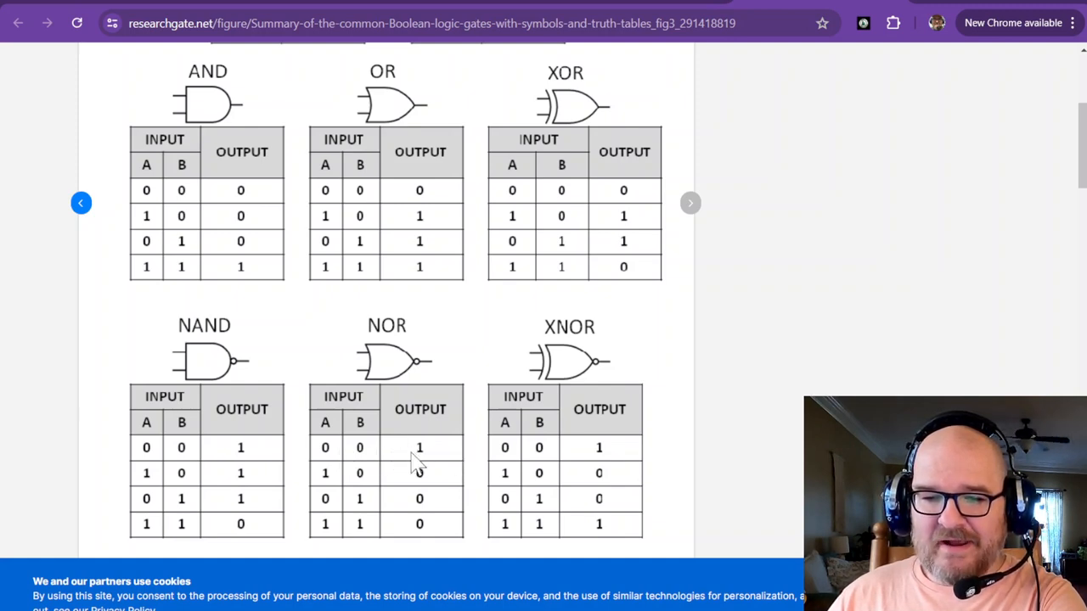
mouse_move(441, 484)
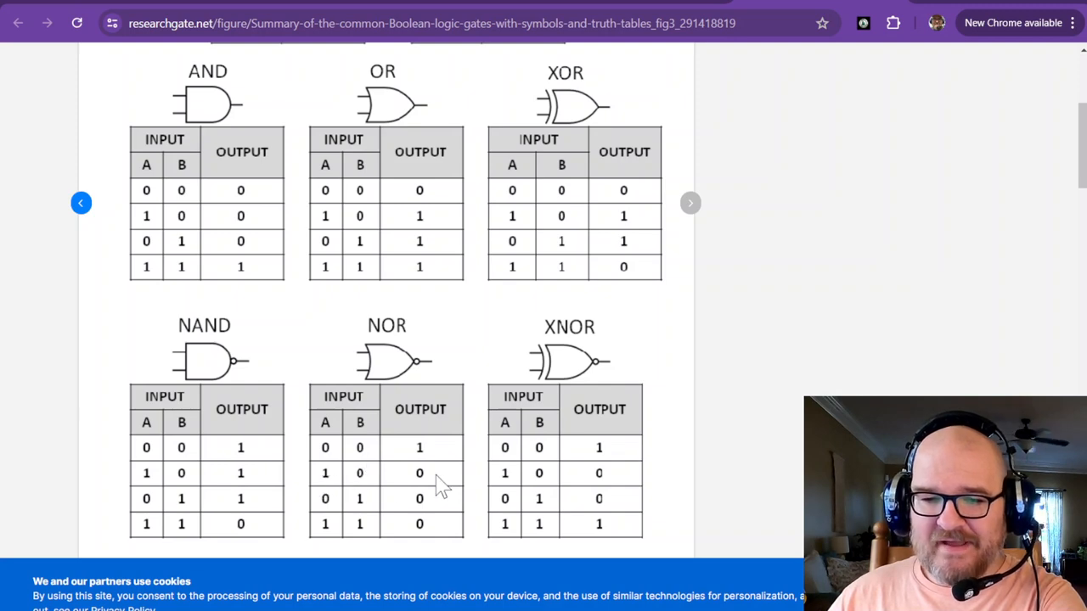
mouse_move(411, 461)
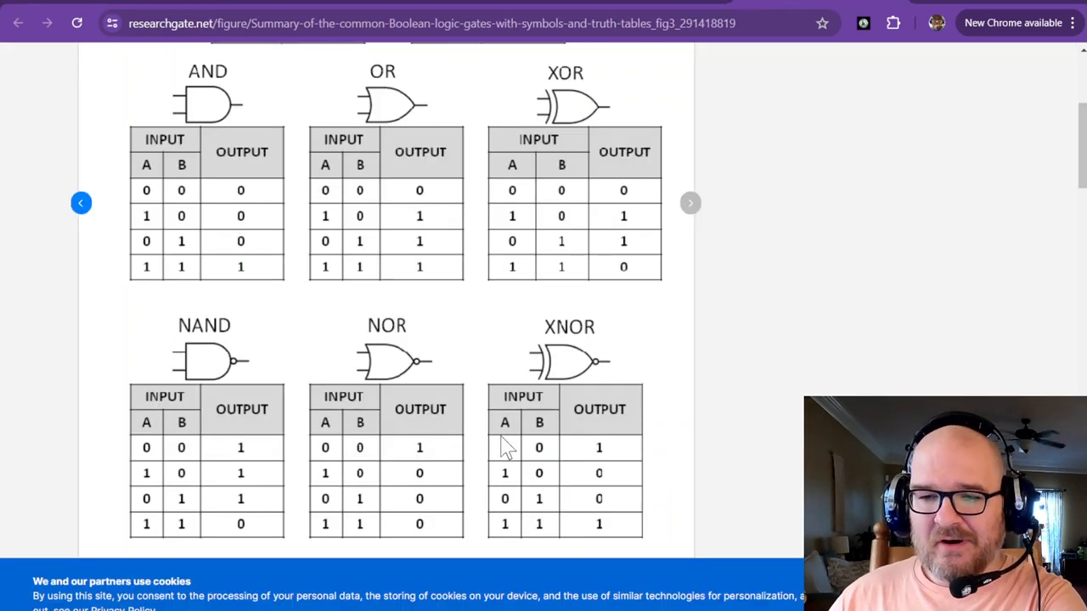
mouse_move(581, 462)
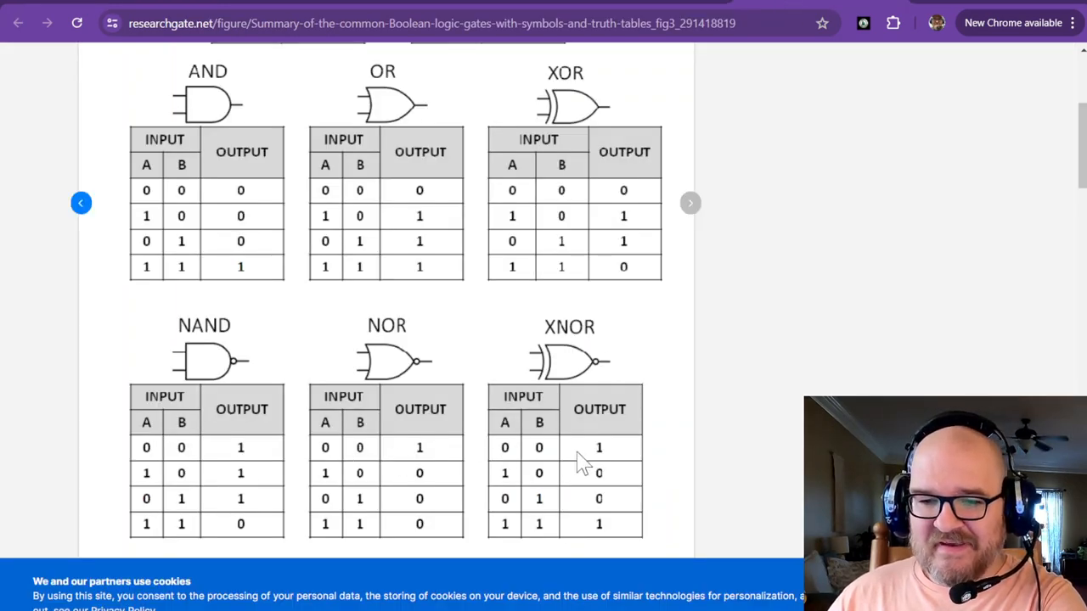
mouse_move(557, 462)
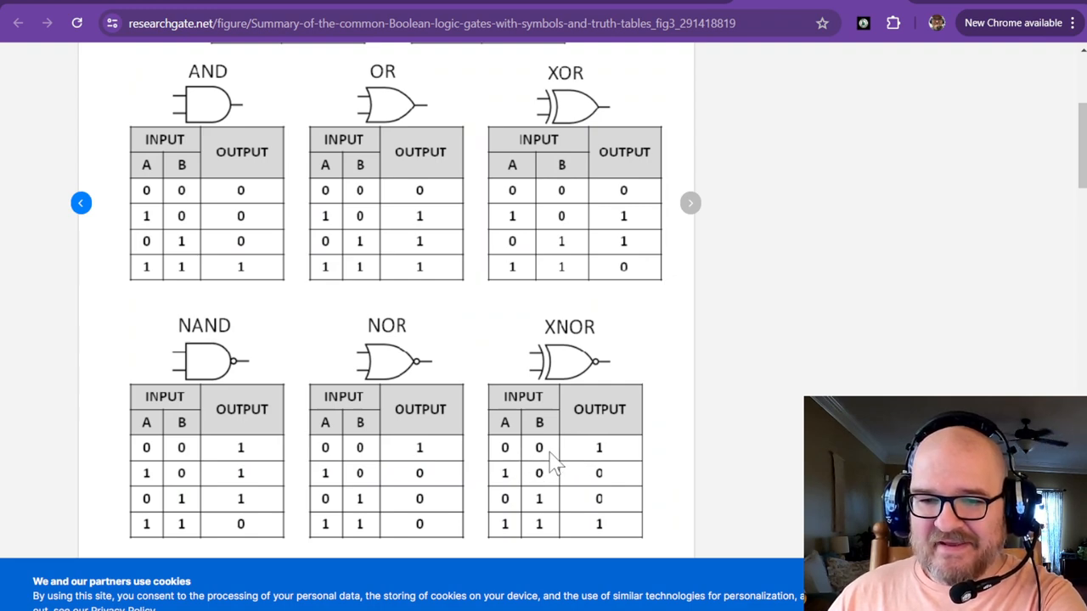
mouse_move(513, 465)
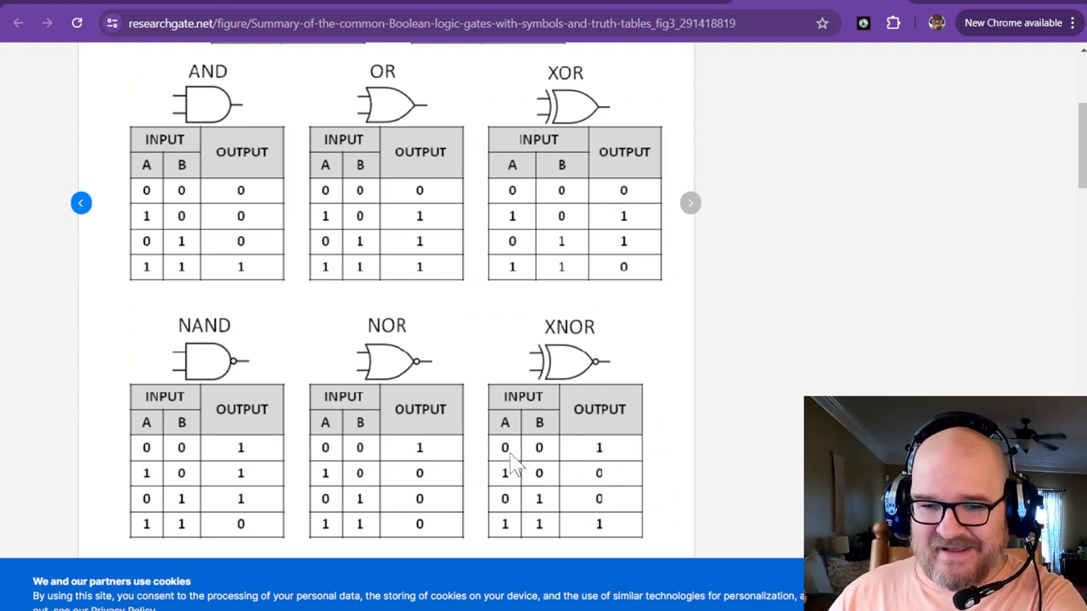
mouse_move(540, 467)
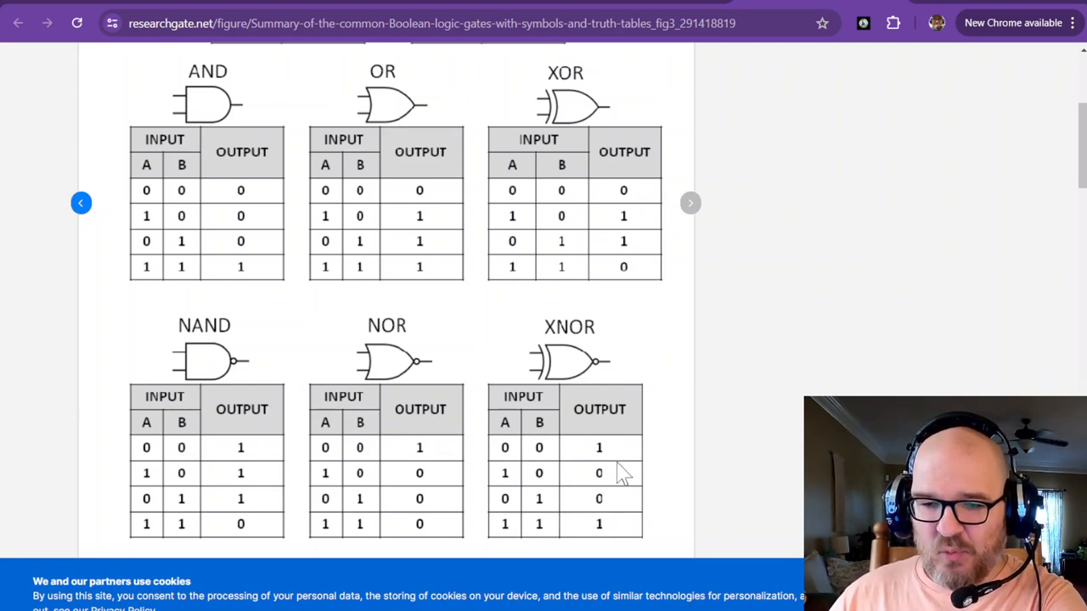
mouse_move(523, 499)
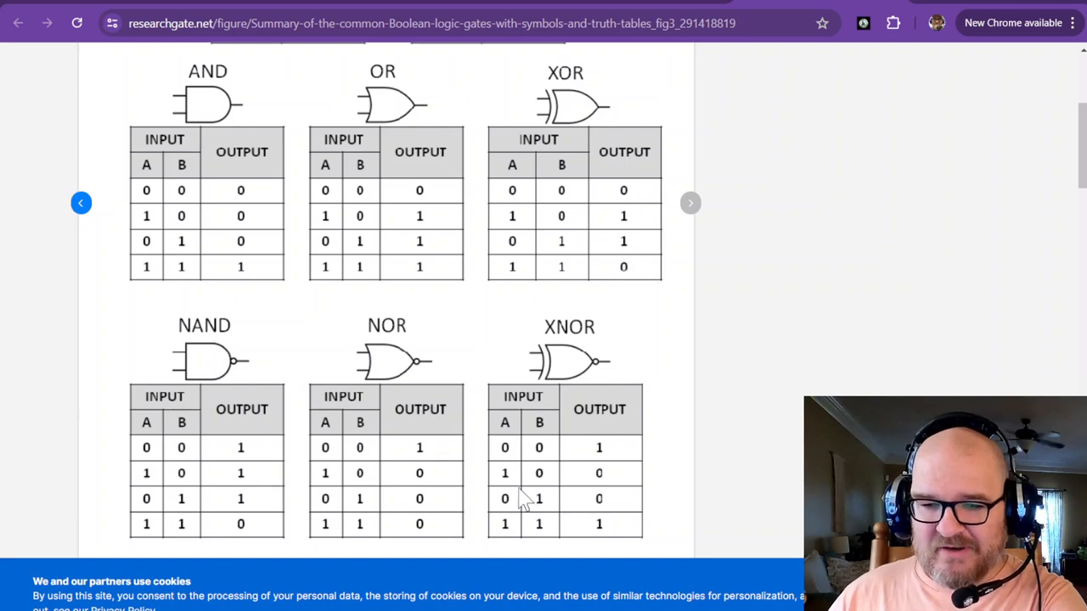
mouse_move(601, 482)
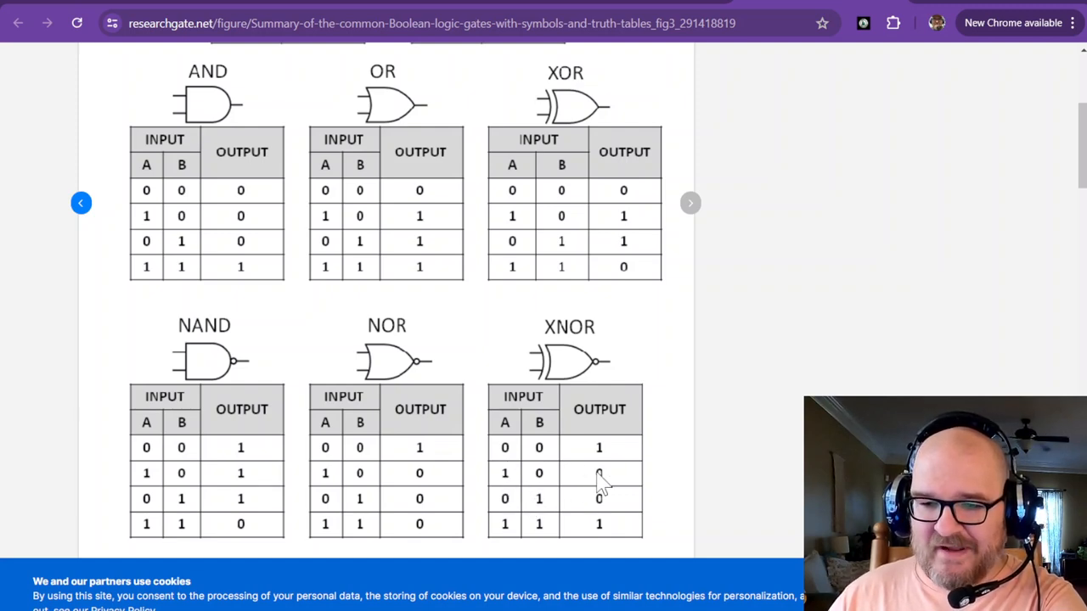
mouse_move(560, 399)
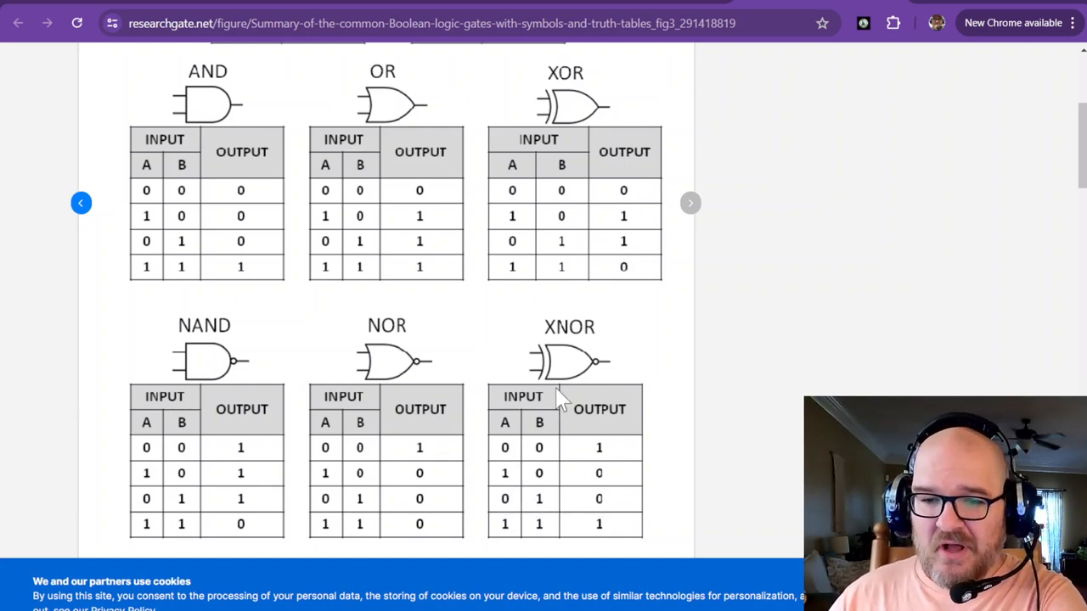
mouse_move(568, 391)
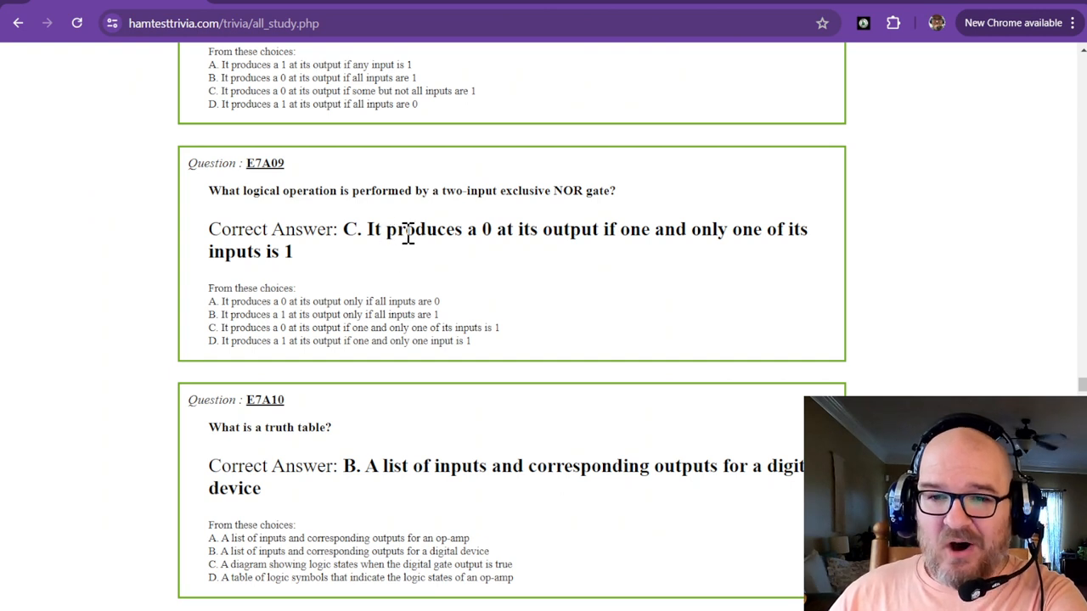
Highlight text in E7A10 and continue down to E7A11 on positive logic with E7B01 below
left_click_drag(441, 191, 614, 190)
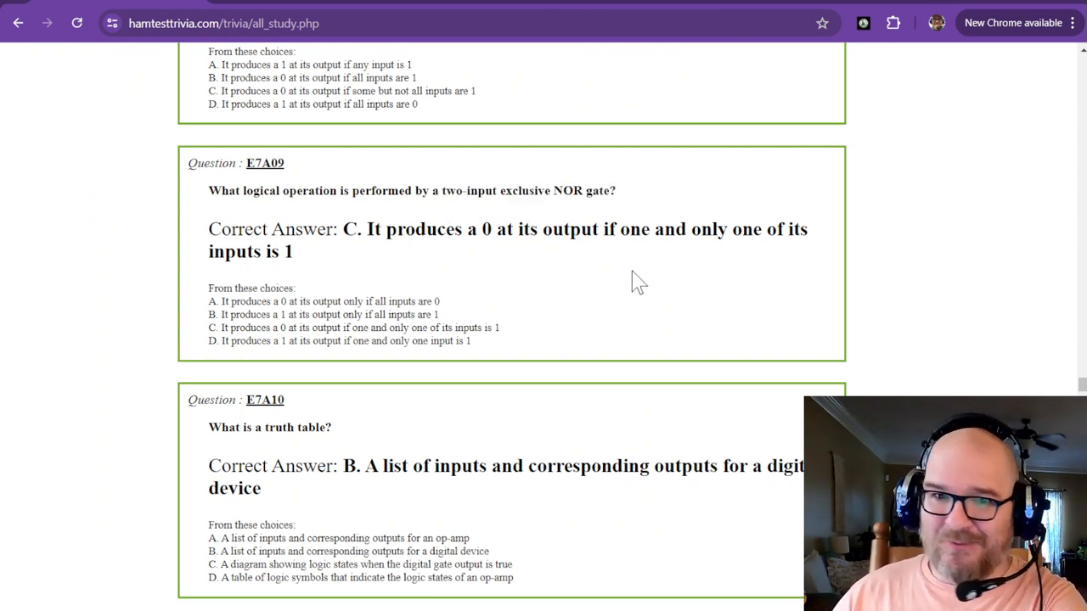
scroll("down", 3)
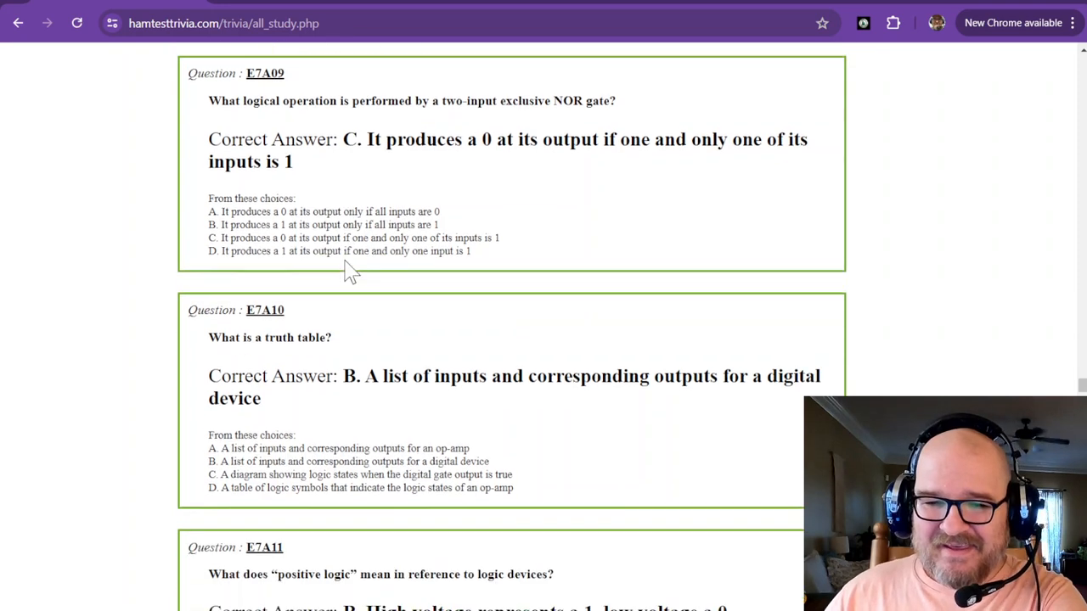
scroll("down", 3)
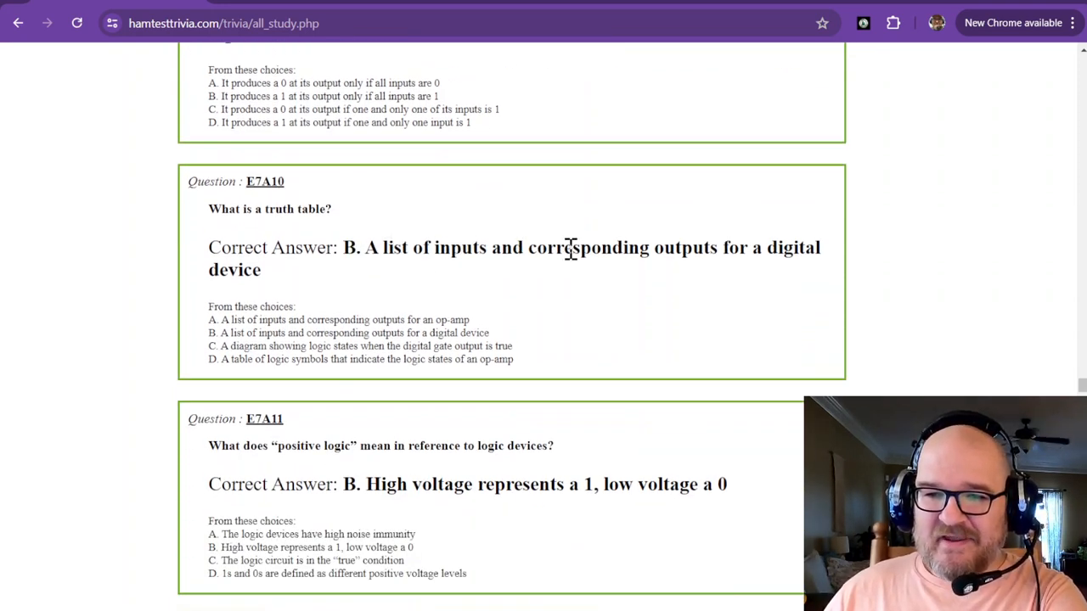
mouse_move(625, 248)
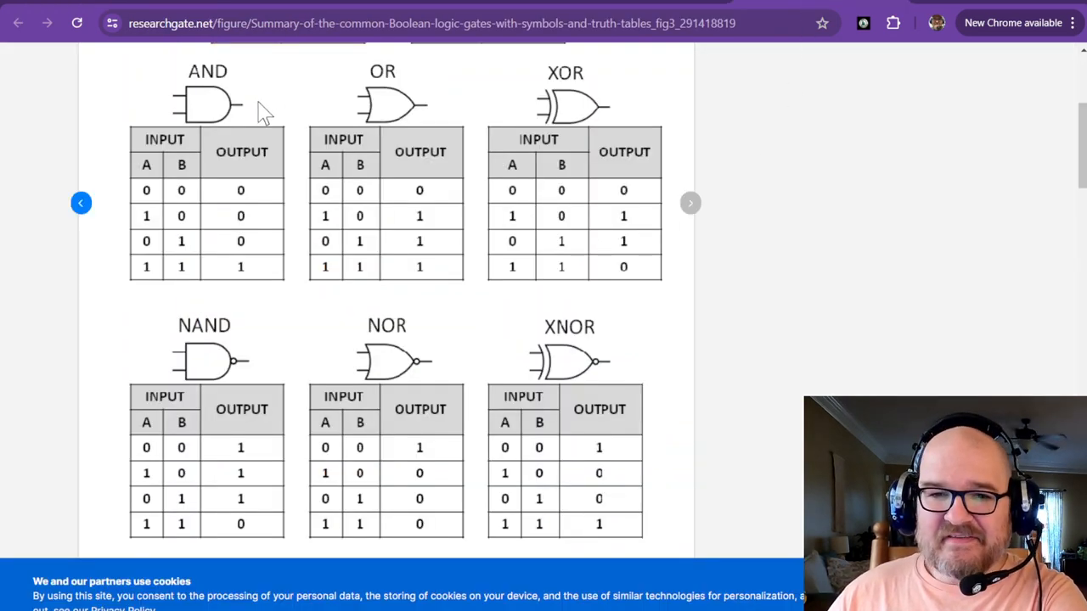
mouse_move(627, 241)
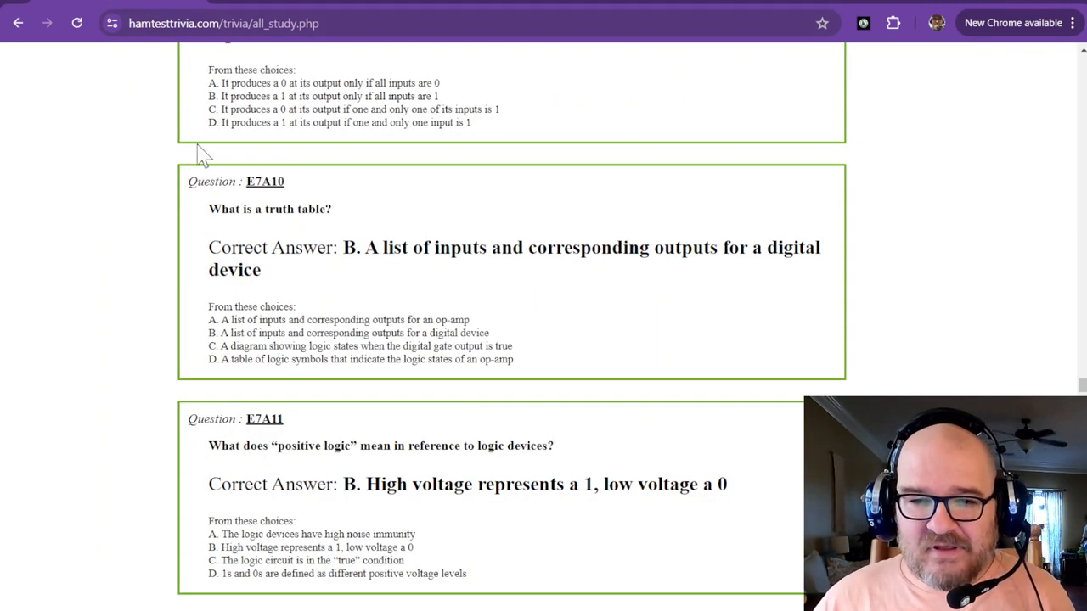
mouse_move(377, 254)
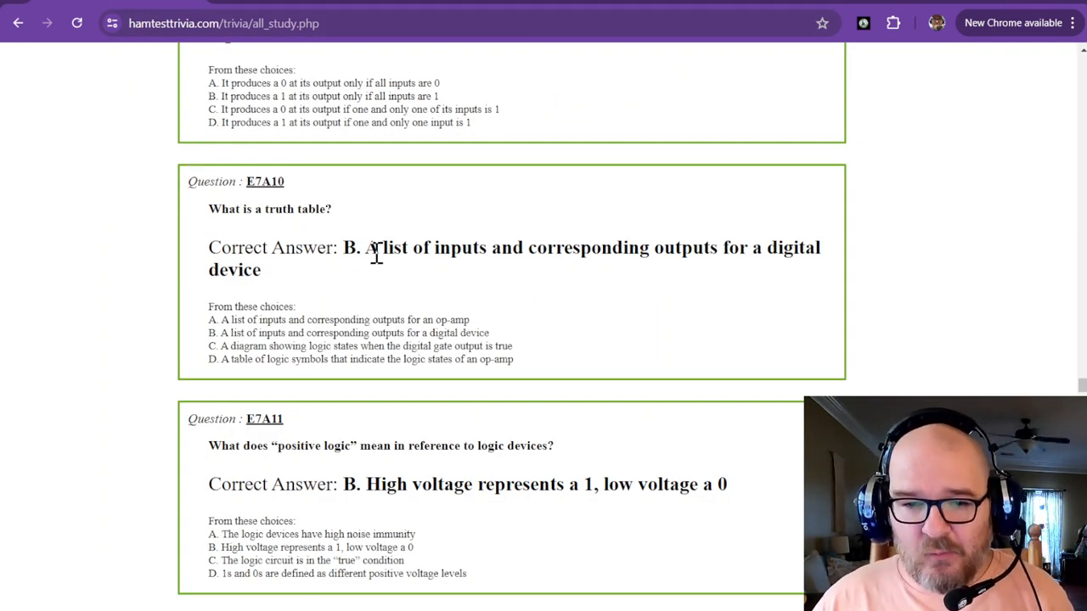
scroll("down", 3)
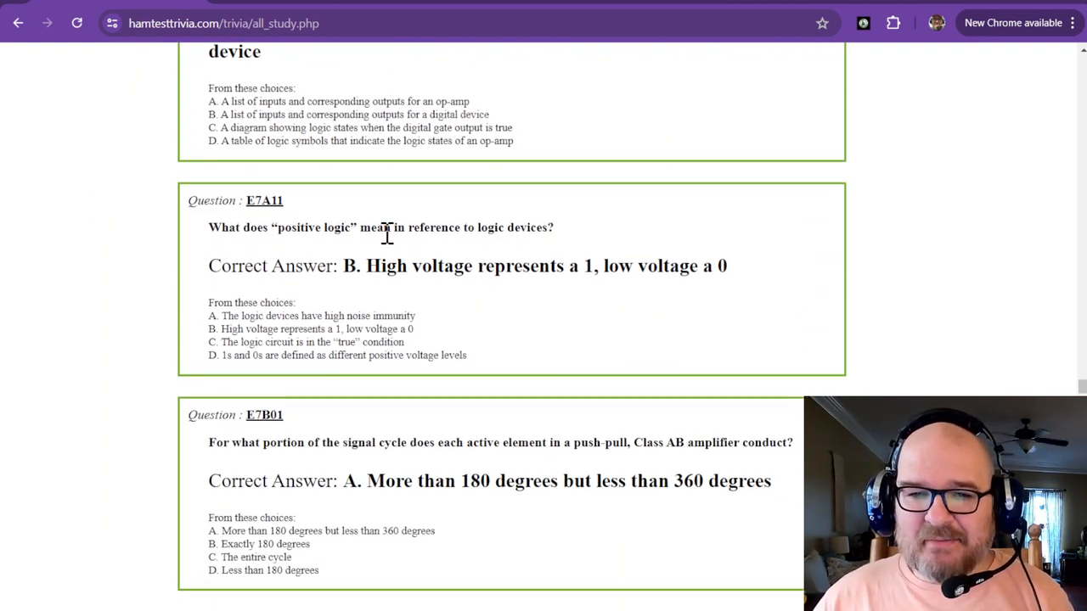
mouse_move(518, 228)
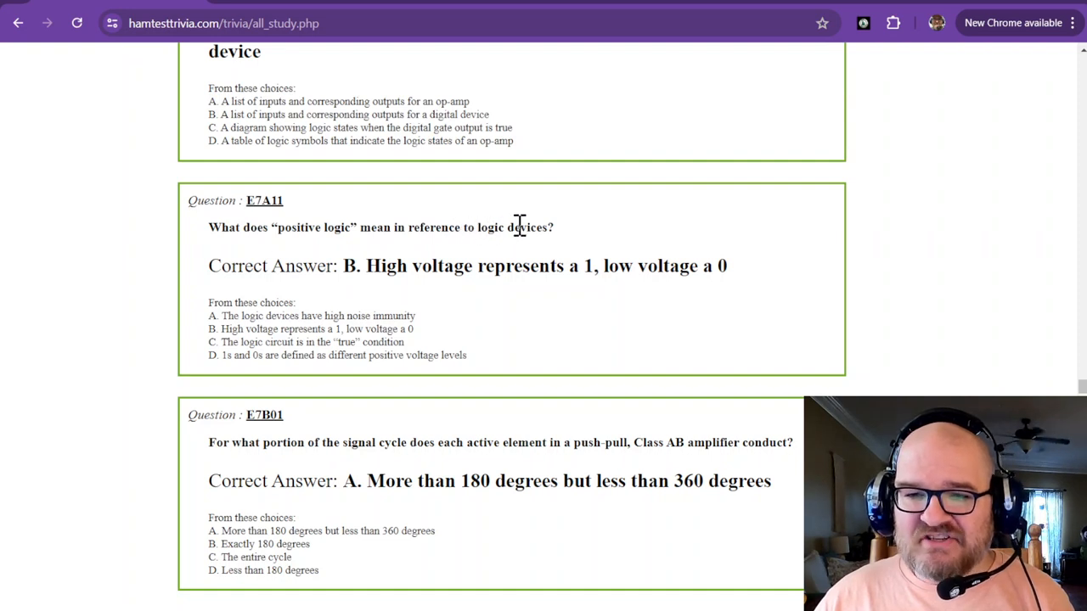